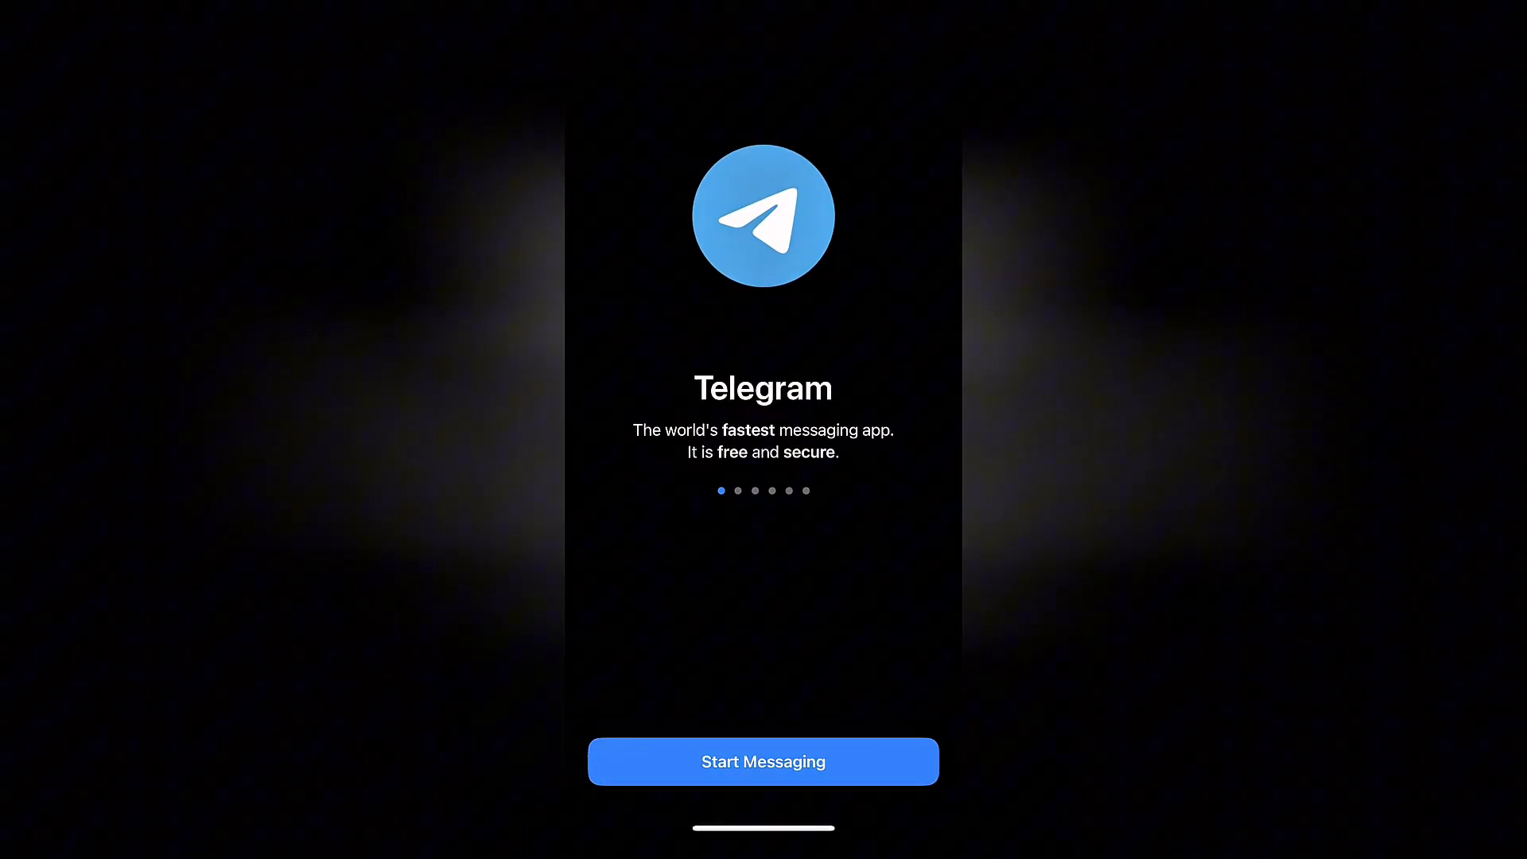
- Swipe past the welcome tour and begin Start Messaging to reach the phone-number screen
{"action": "scroll", "scroll_direction": "left", "scroll_amount": 3}
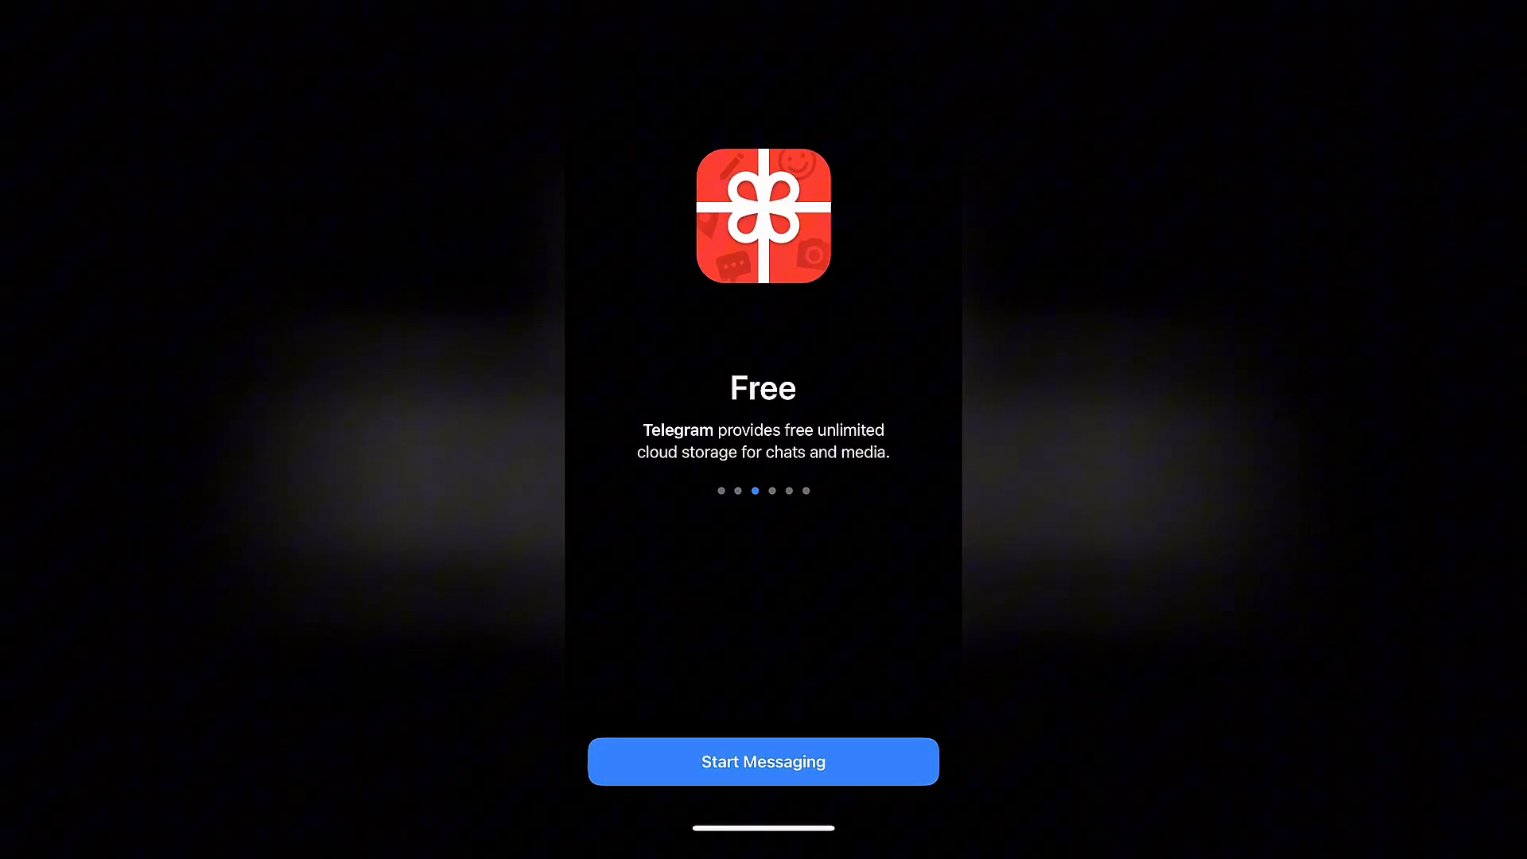
{"action": "left_click", "coordinate": [762, 760]}
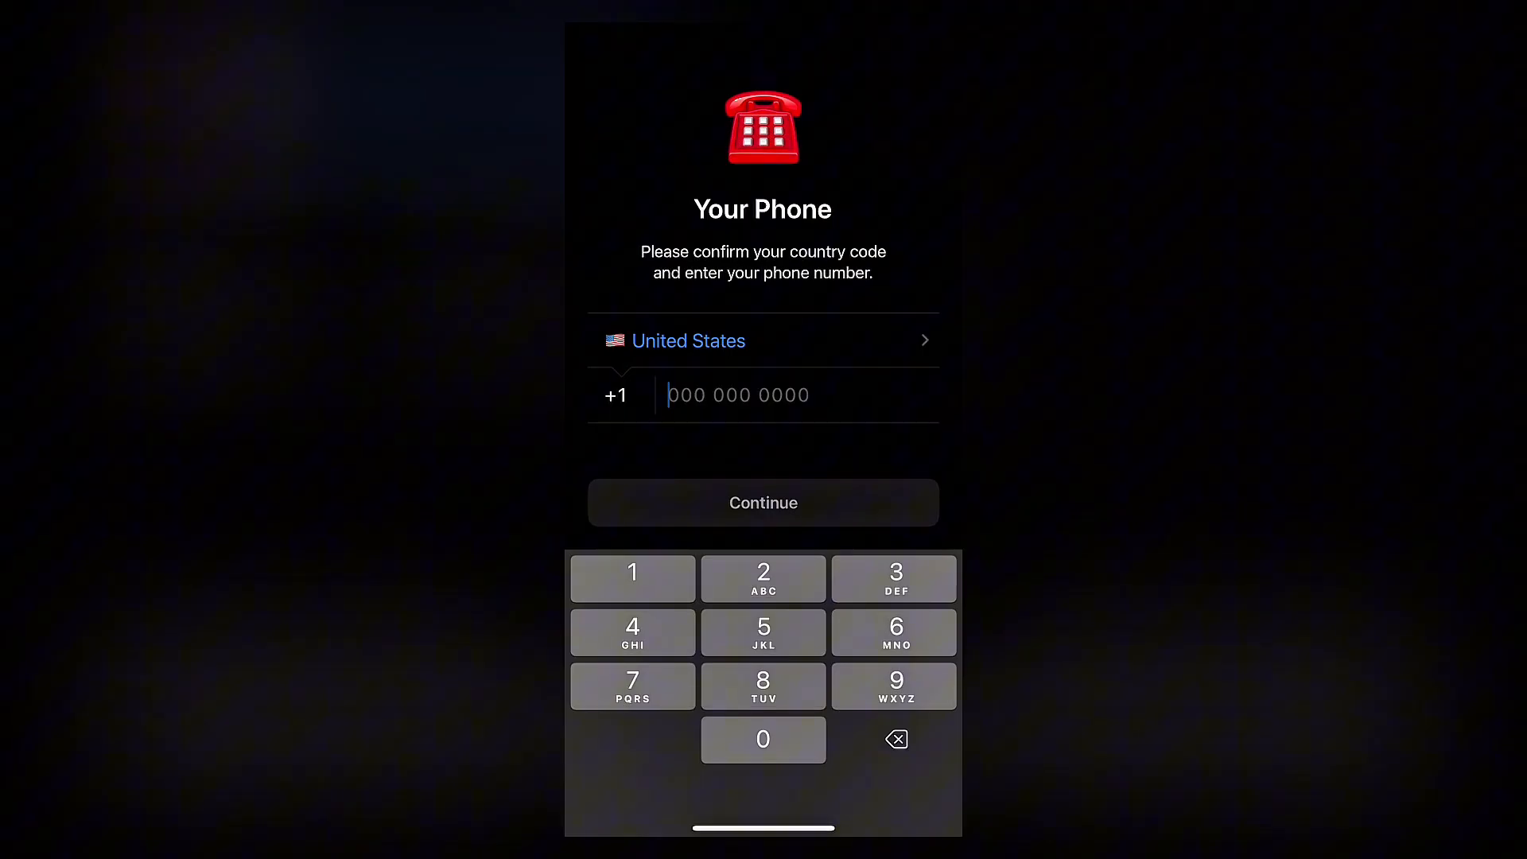
- Switch the country to Nigeria (+234), submit the phone number and code, landing on the chat list
{"action": "left_click", "coordinate": [687, 340]}
{"action": "type", "text": "niger"}
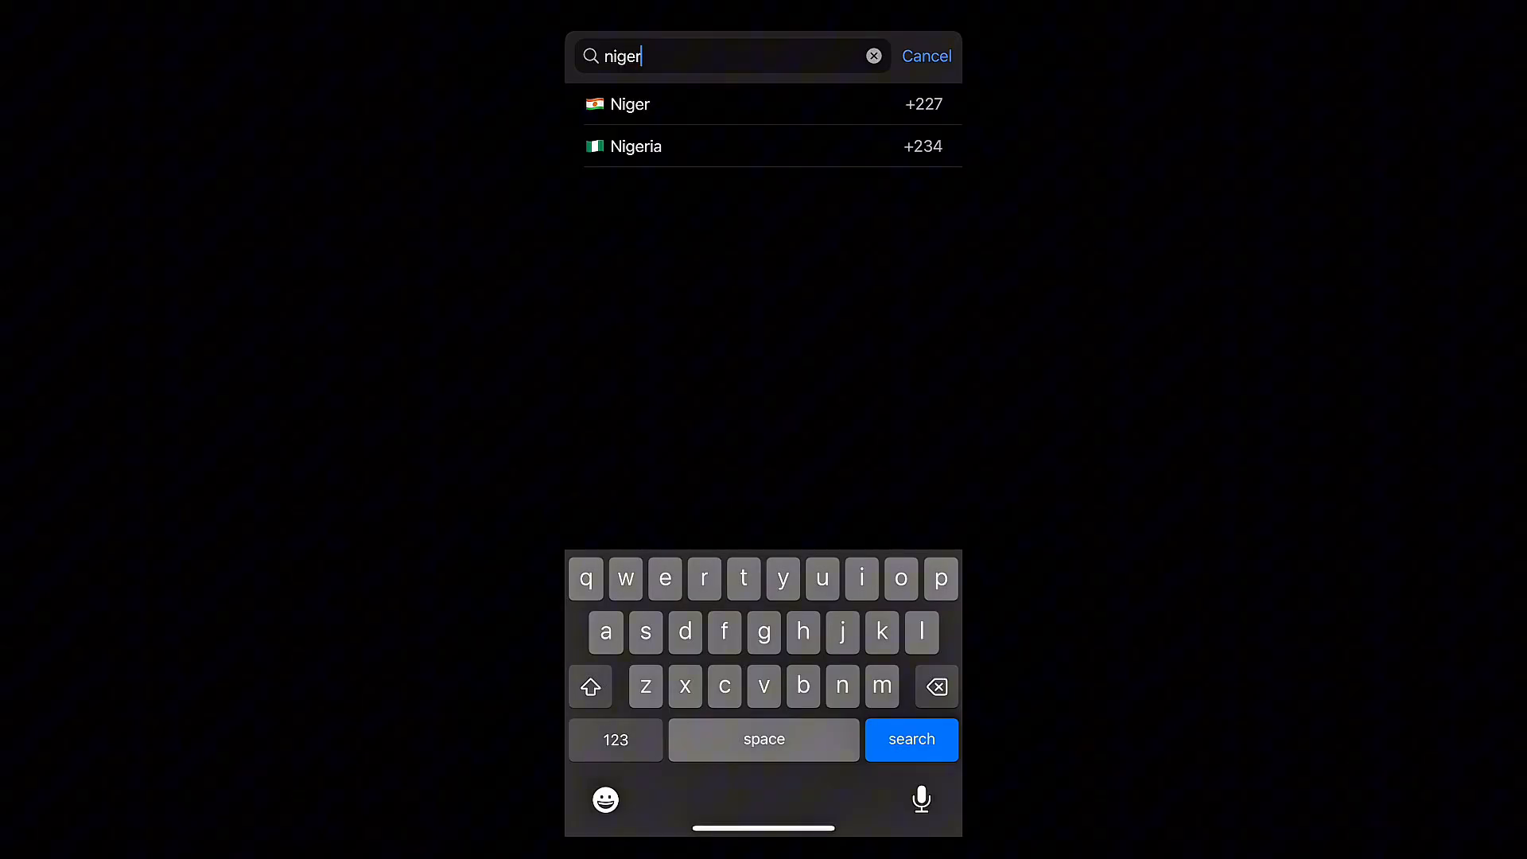
{"action": "left_click", "coordinate": [636, 146]}
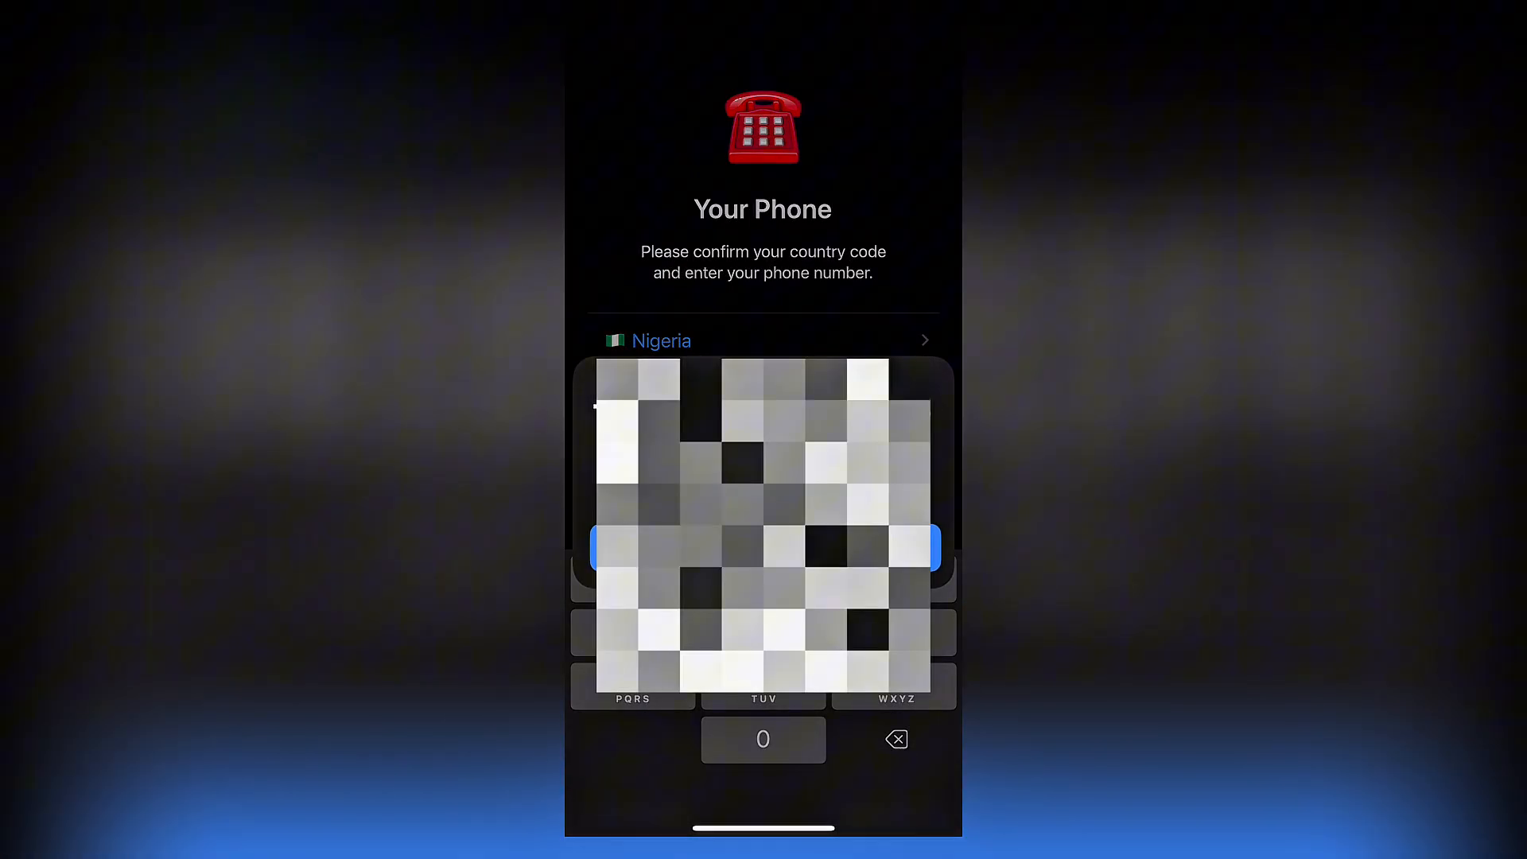
{"action": "left_click", "coordinate": [761, 545]}
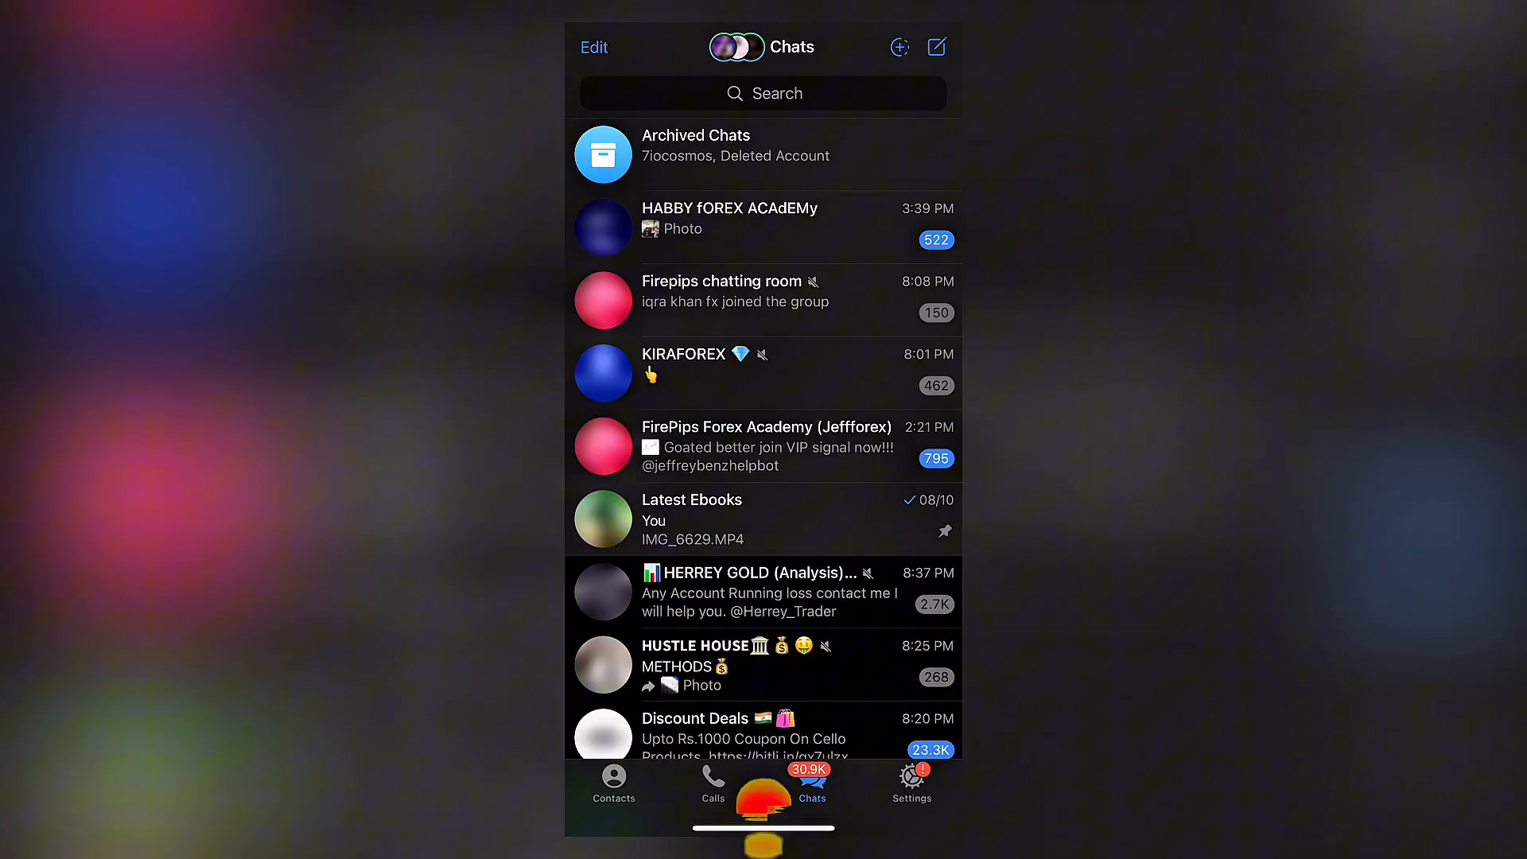
- Go from the chat list into Settings and reach Privacy and Security
{"action": "scroll", "scroll_direction": "down", "scroll_amount": 3}
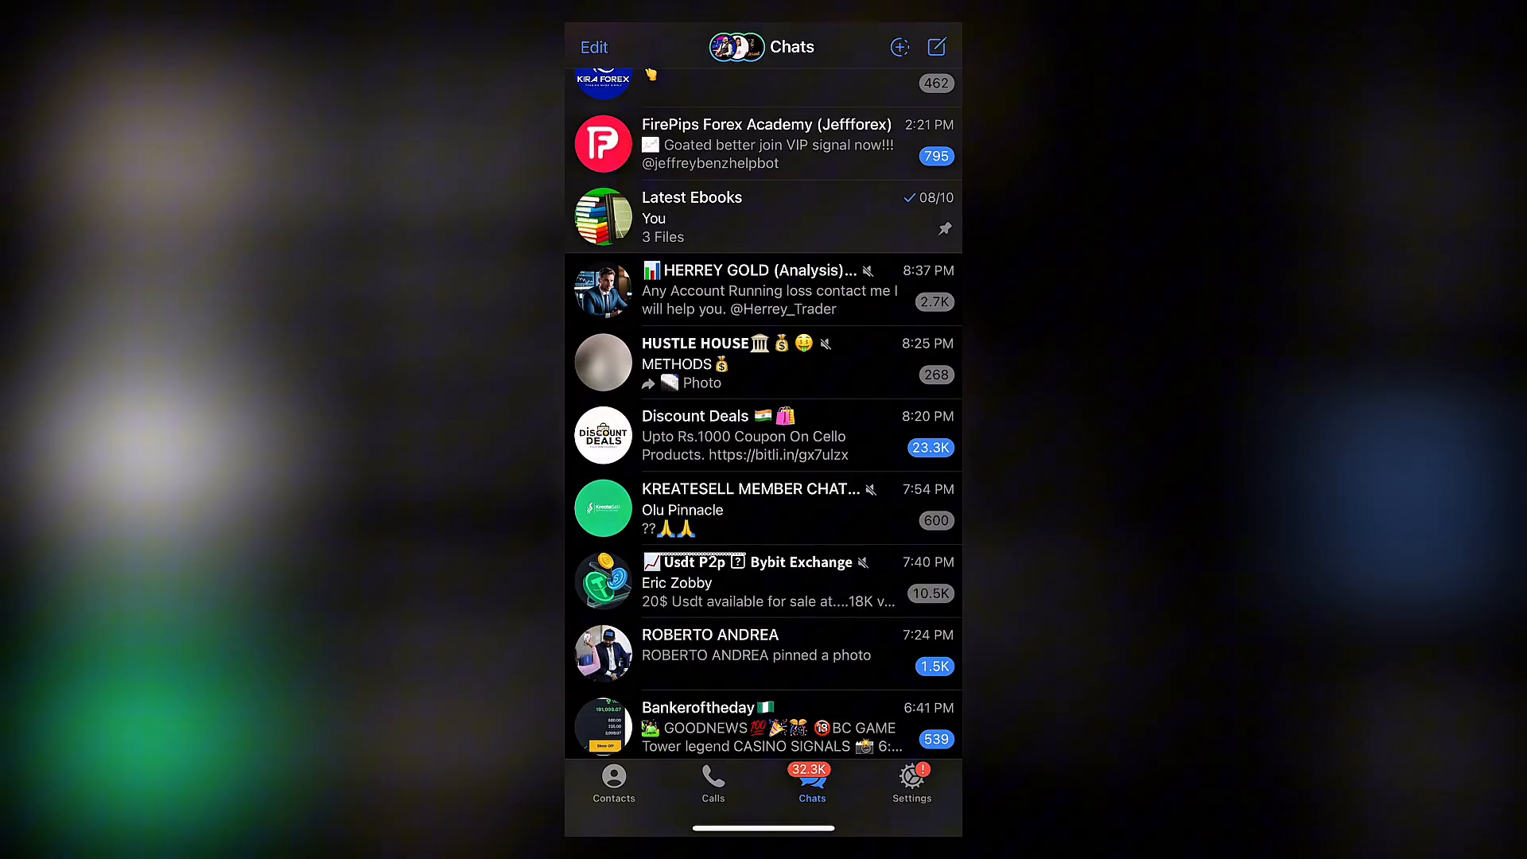
{"action": "left_click", "coordinate": [911, 784]}
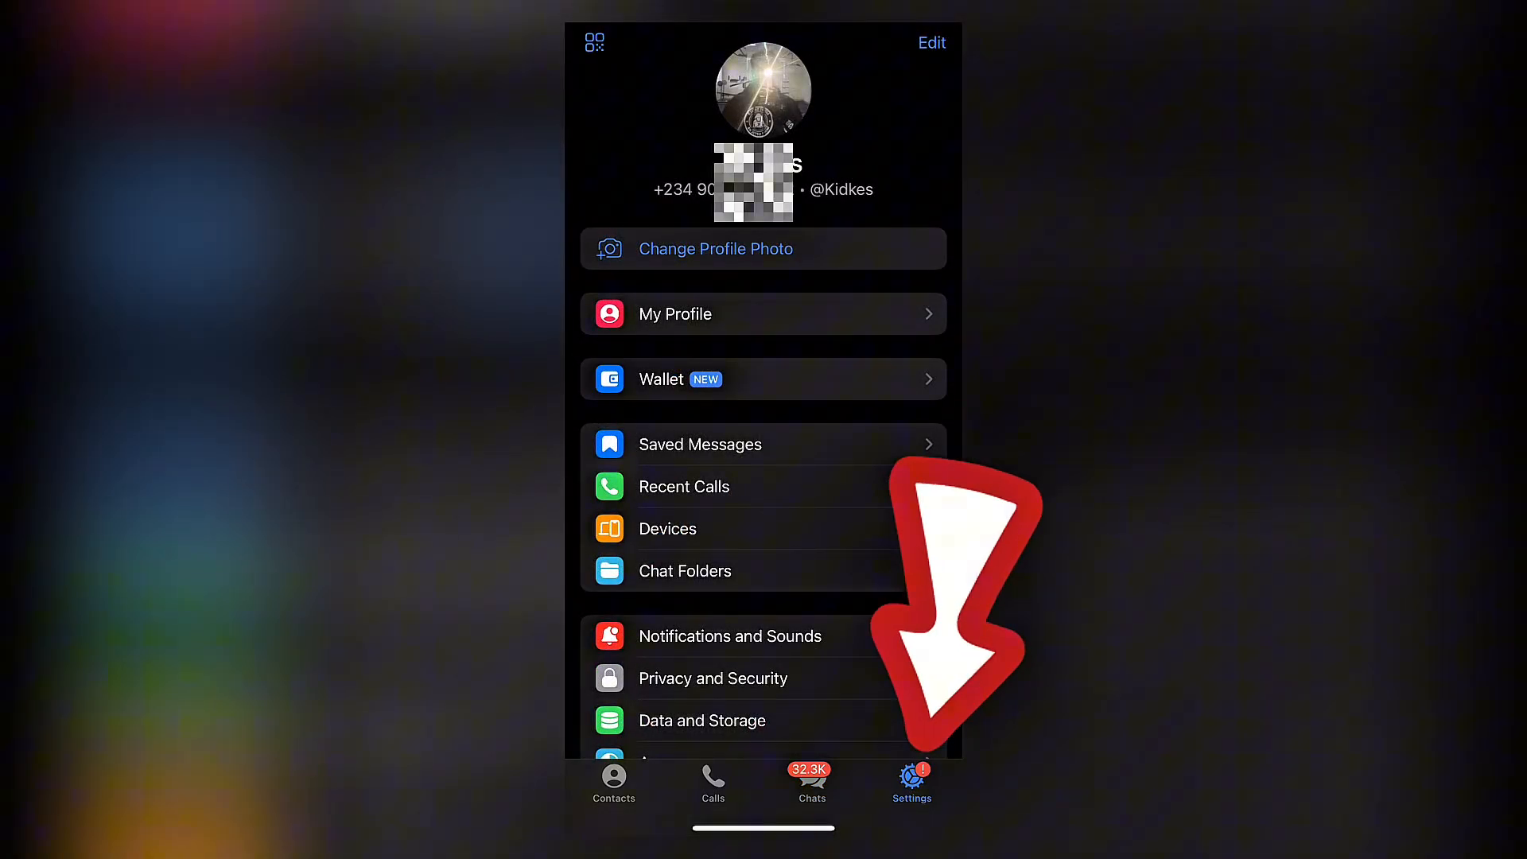
{"action": "scroll", "scroll_direction": "down", "scroll_amount": 3}
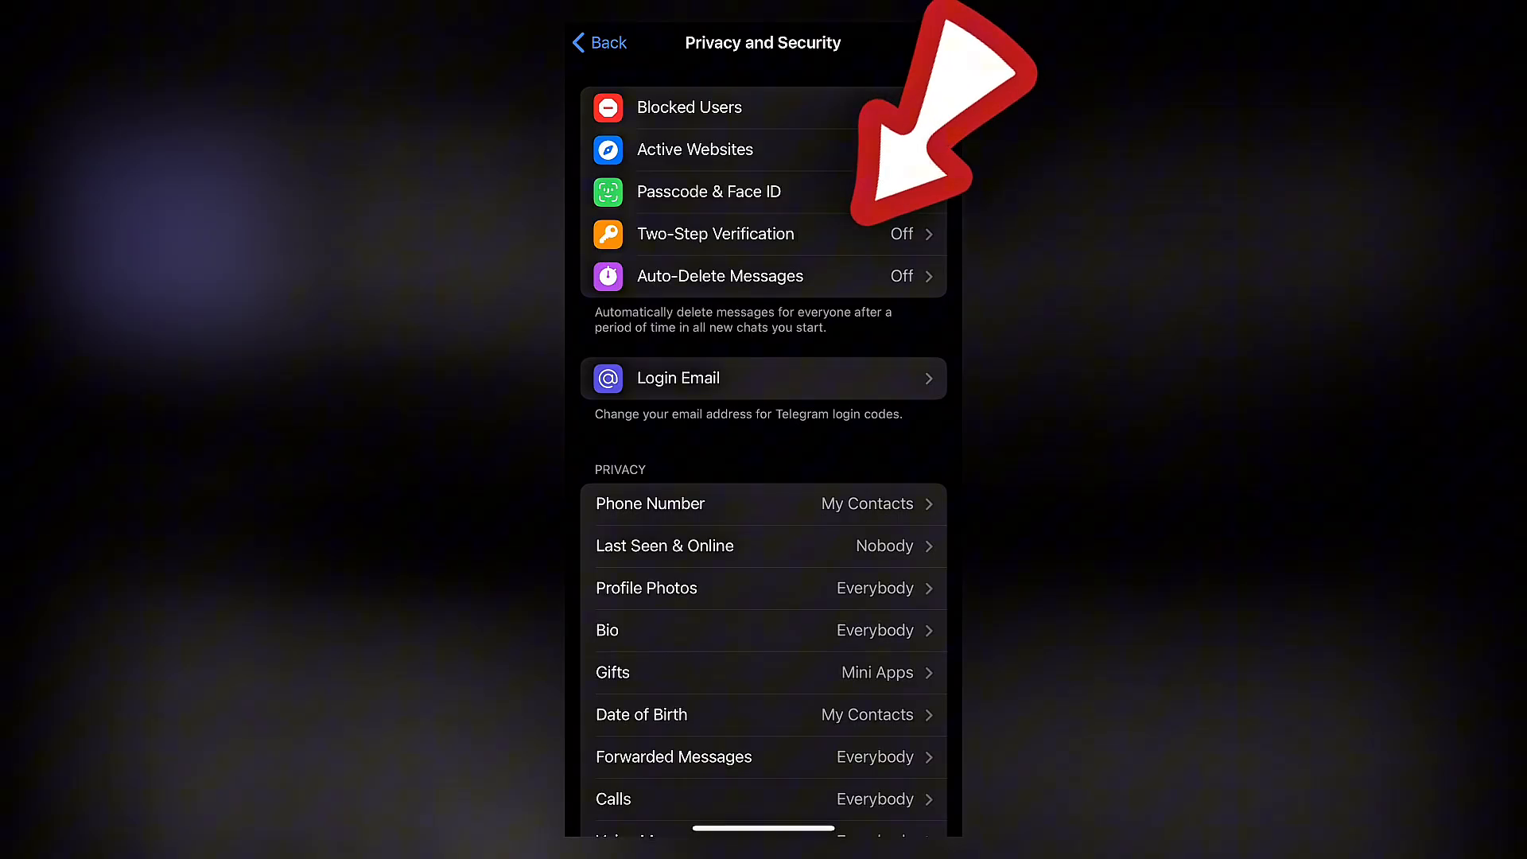
- Create and confirm a new additional password, skipping the hint, up to the recovery email step
{"action": "left_click", "coordinate": [714, 234]}
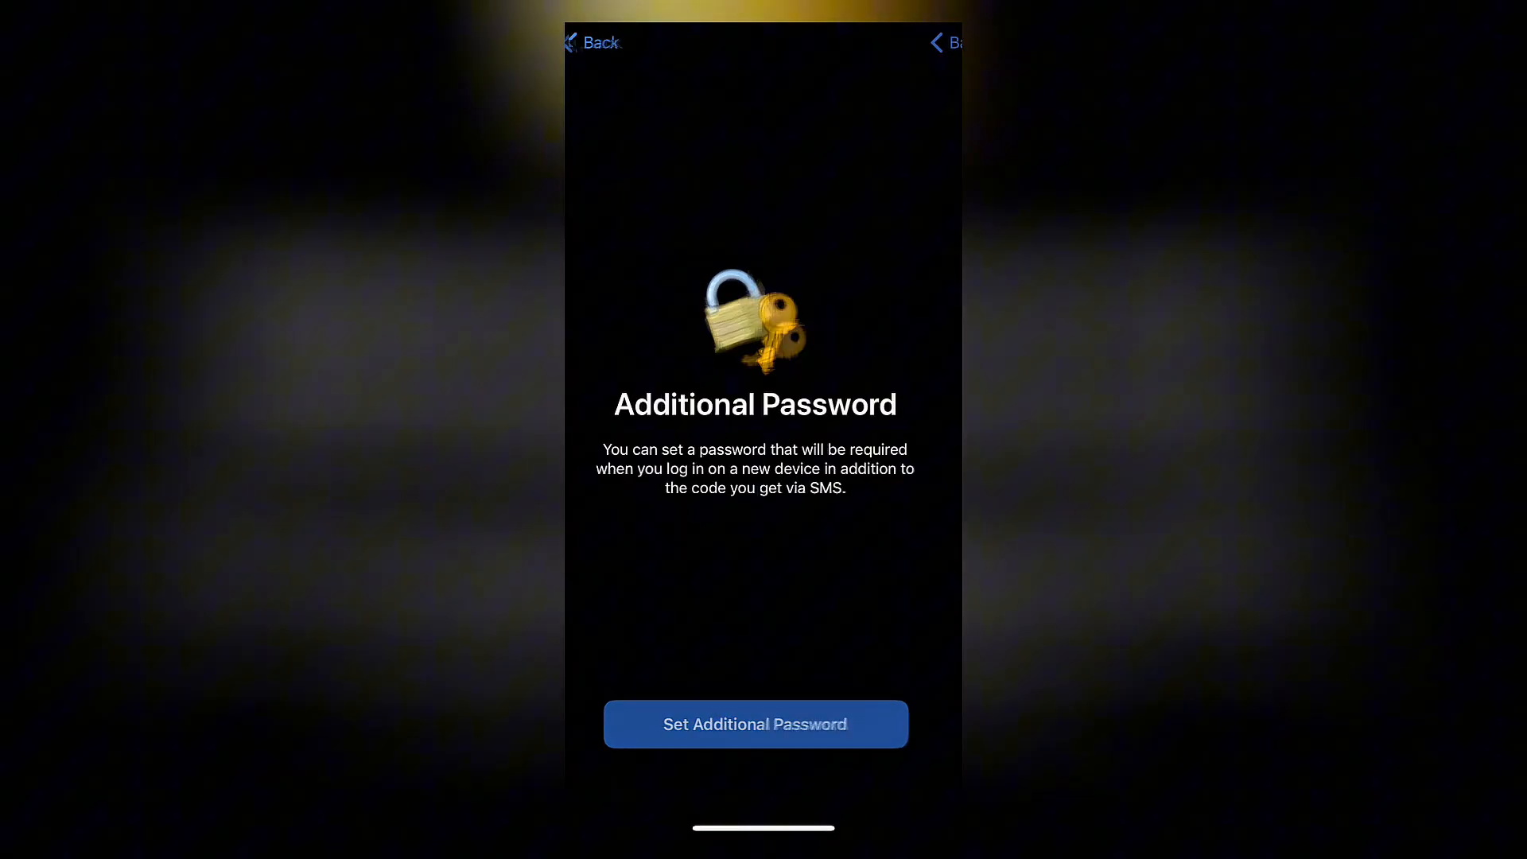
{"action": "left_click", "coordinate": [754, 724]}
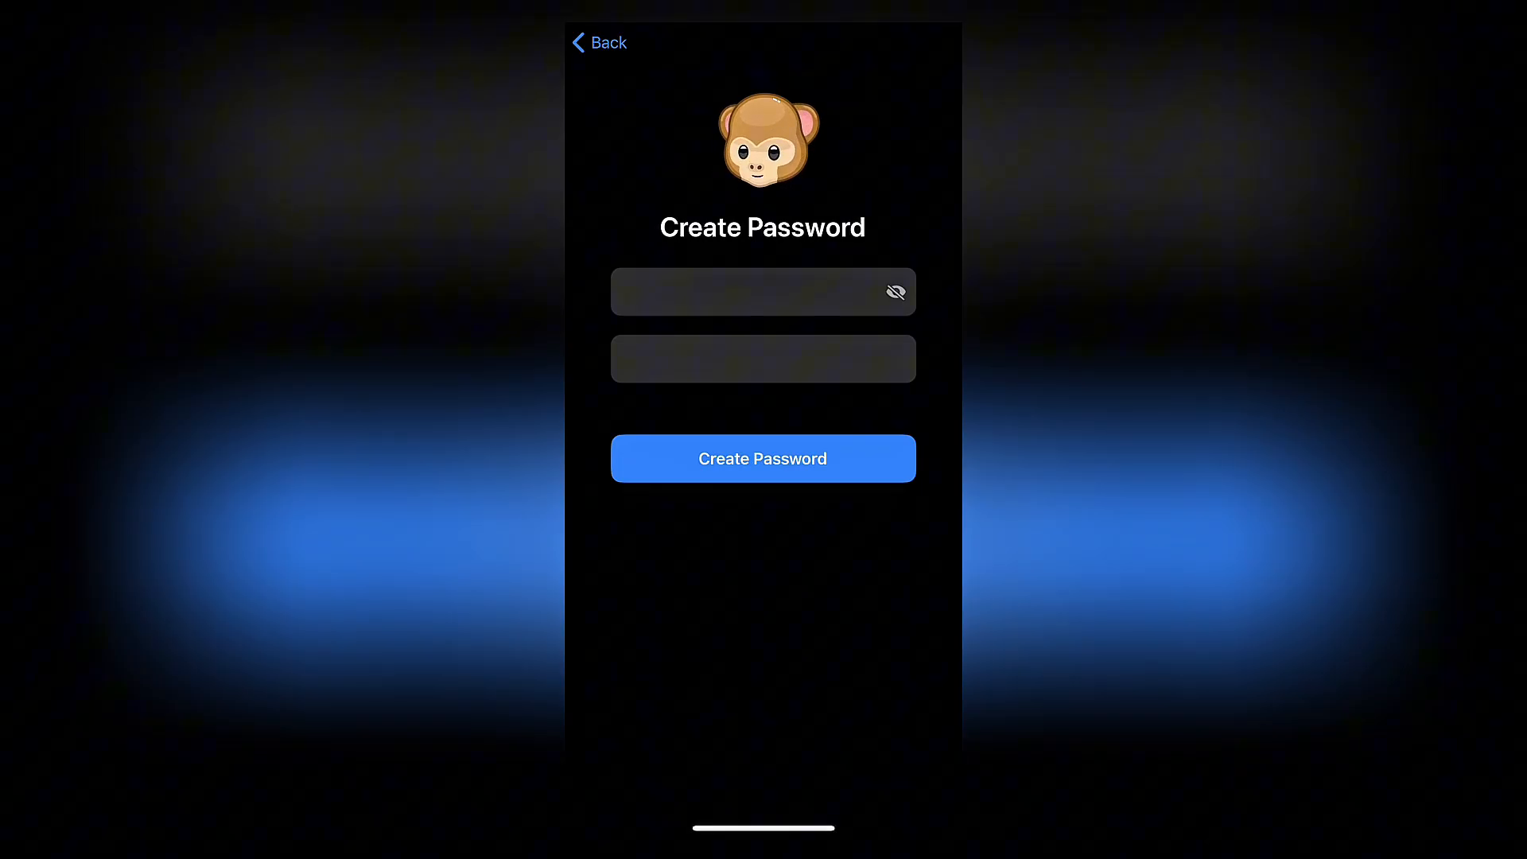
{"action": "left_click", "coordinate": [762, 458]}
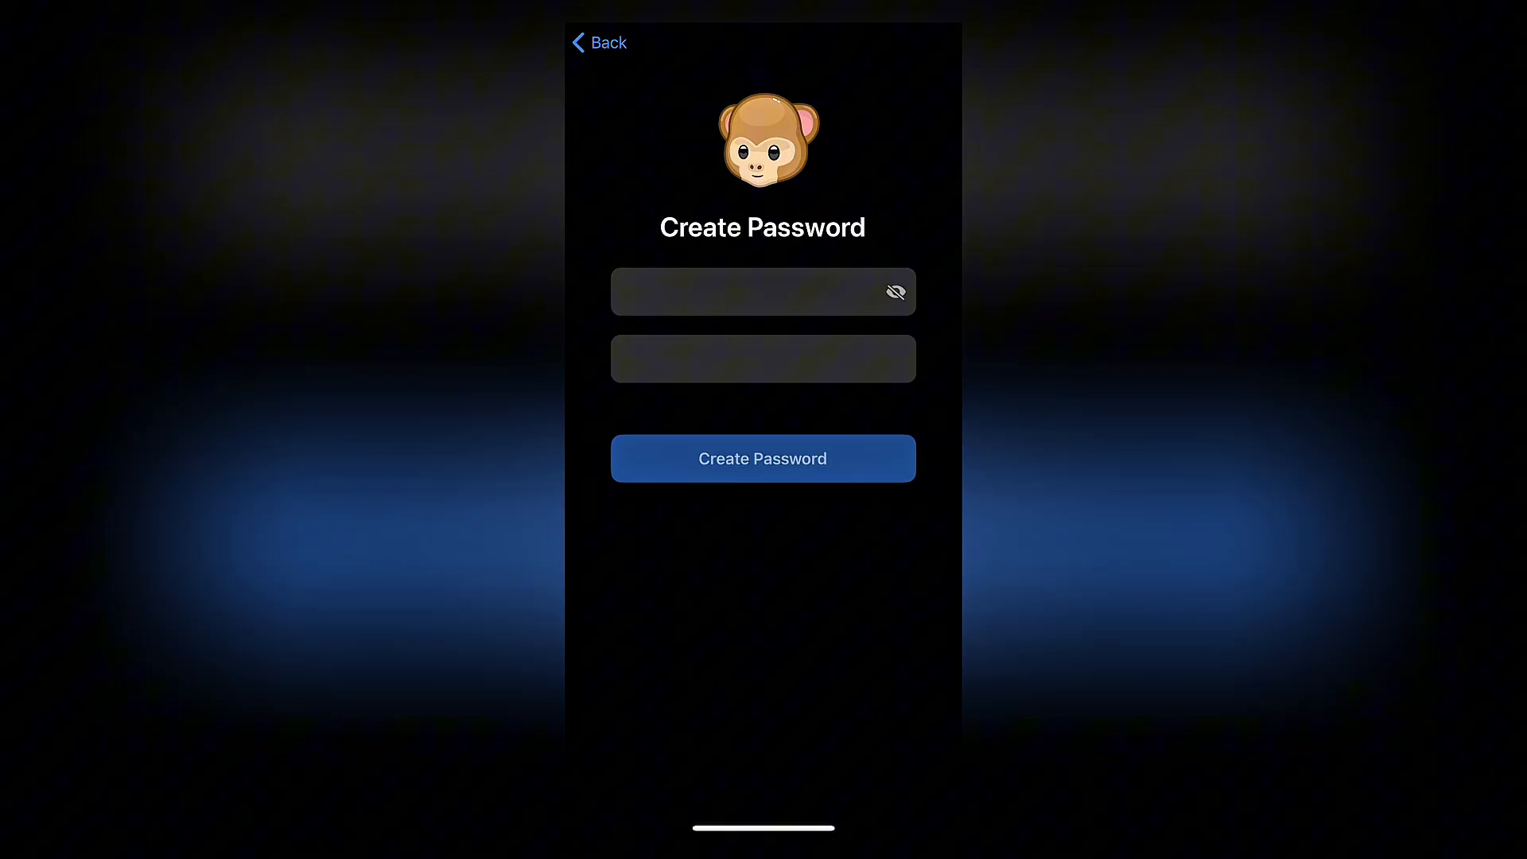
{"action": "left_click", "coordinate": [762, 458]}
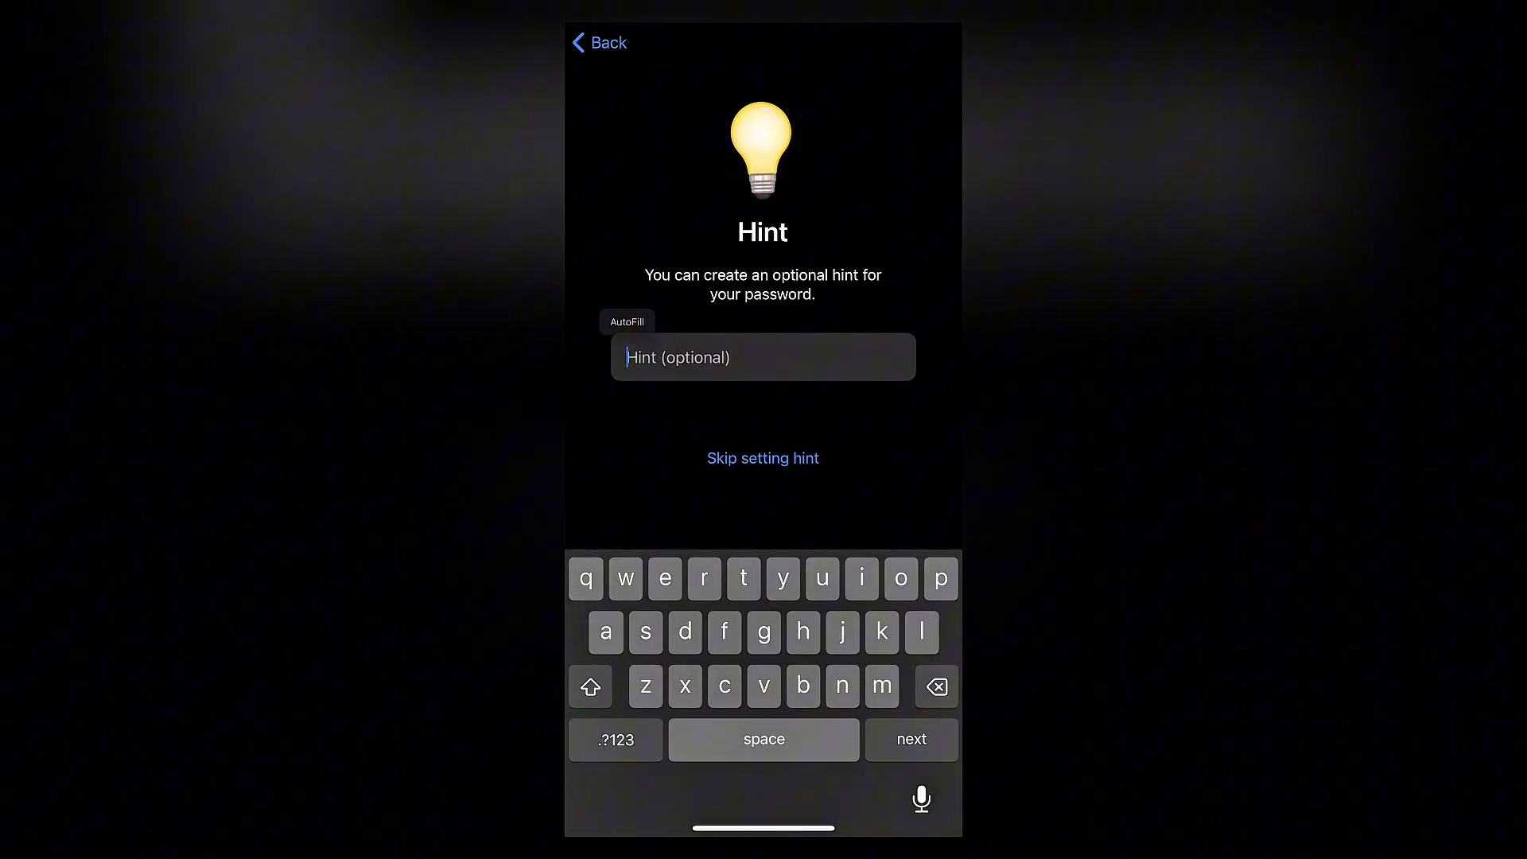
{"action": "left_click", "coordinate": [761, 458]}
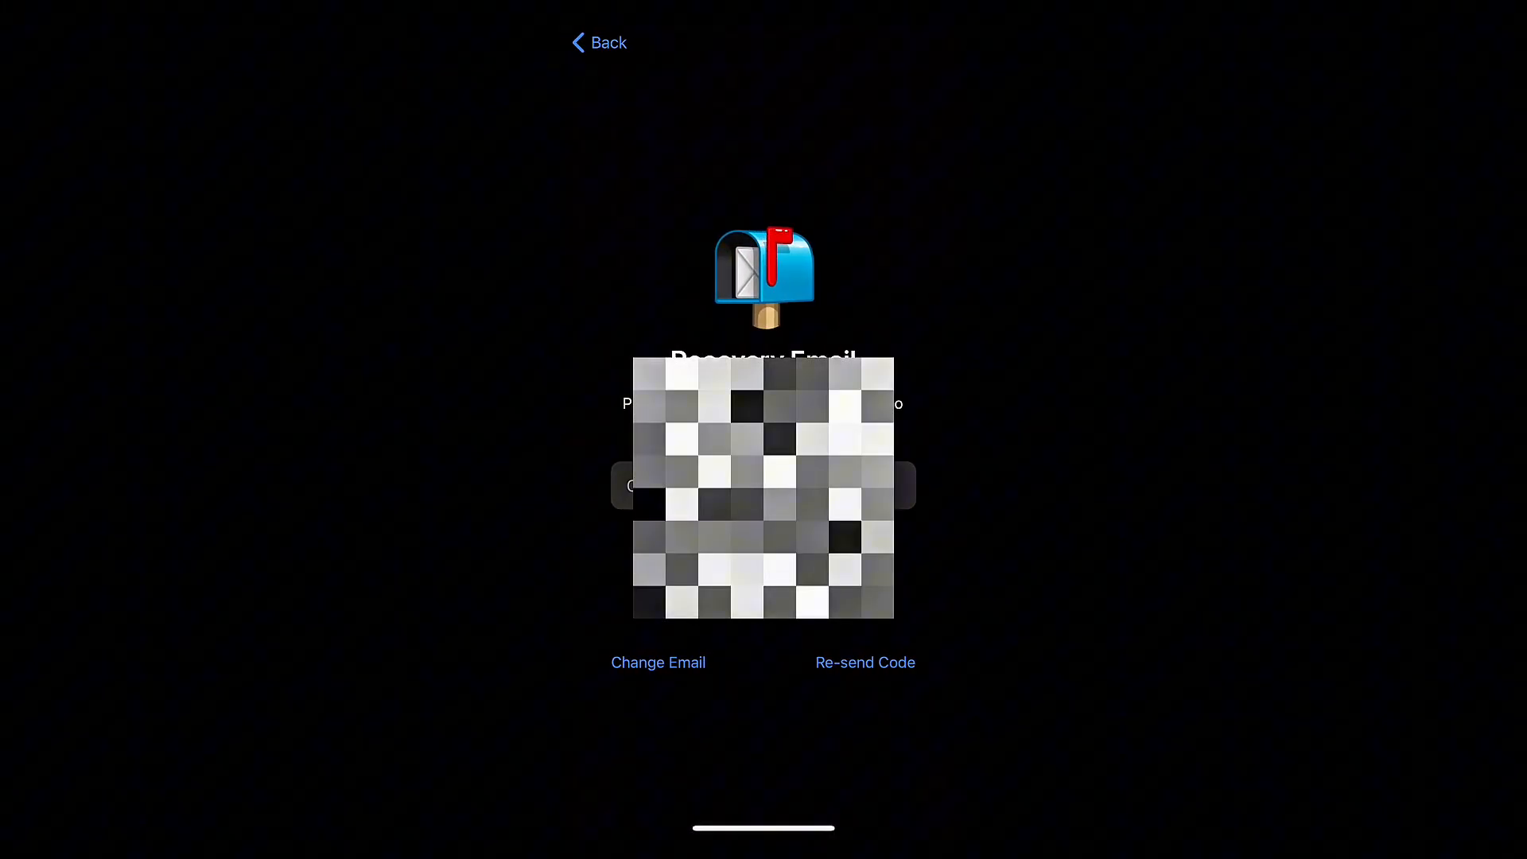
- Confirm the recovery email code so the password is set, then return to Privacy and Security
{"action": "left_click", "coordinate": [762, 486]}
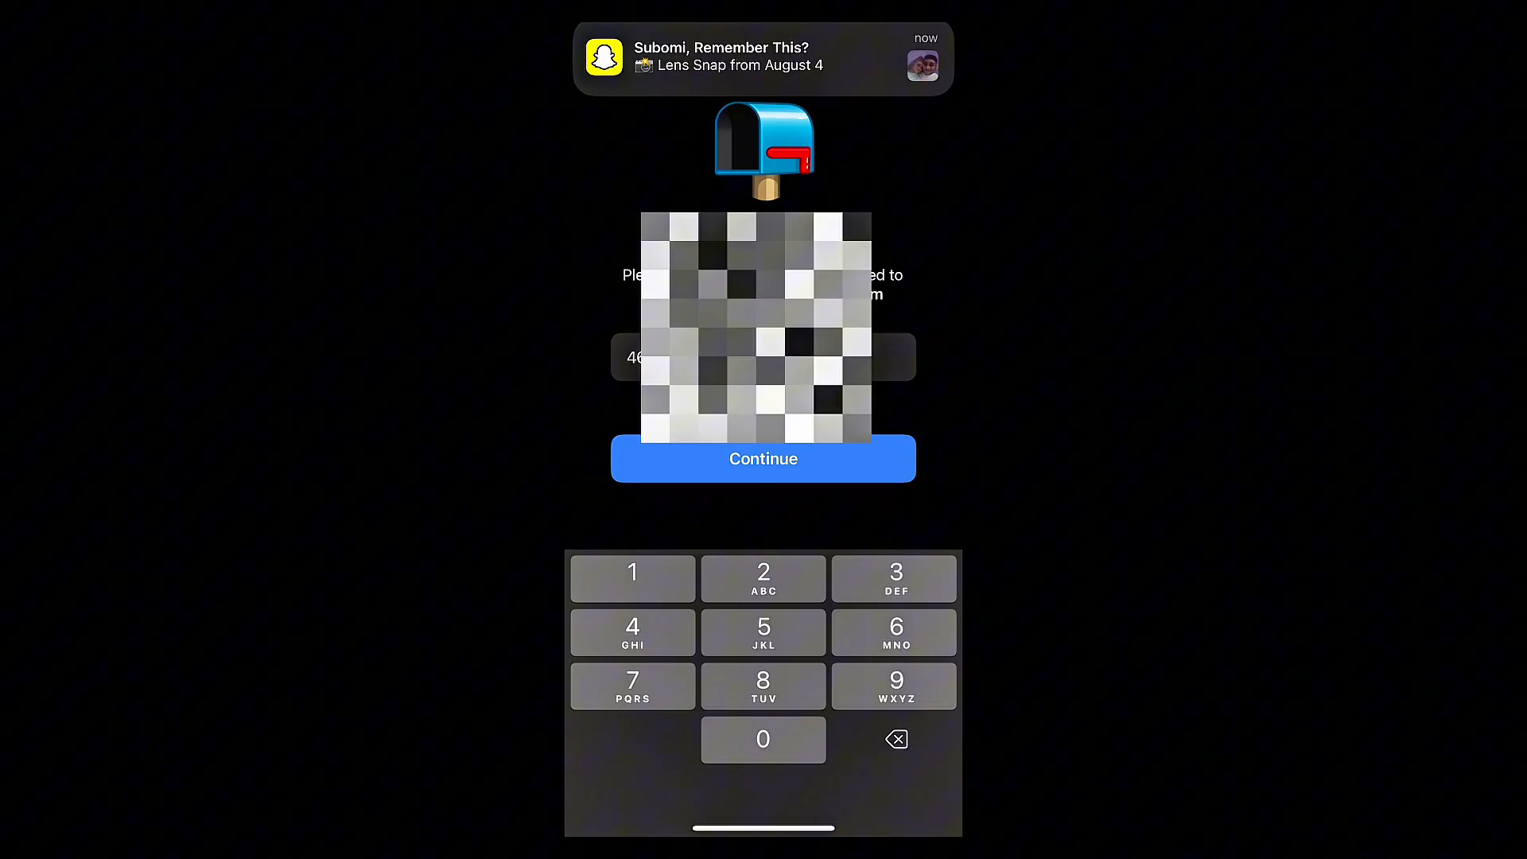
{"action": "left_click", "coordinate": [761, 459]}
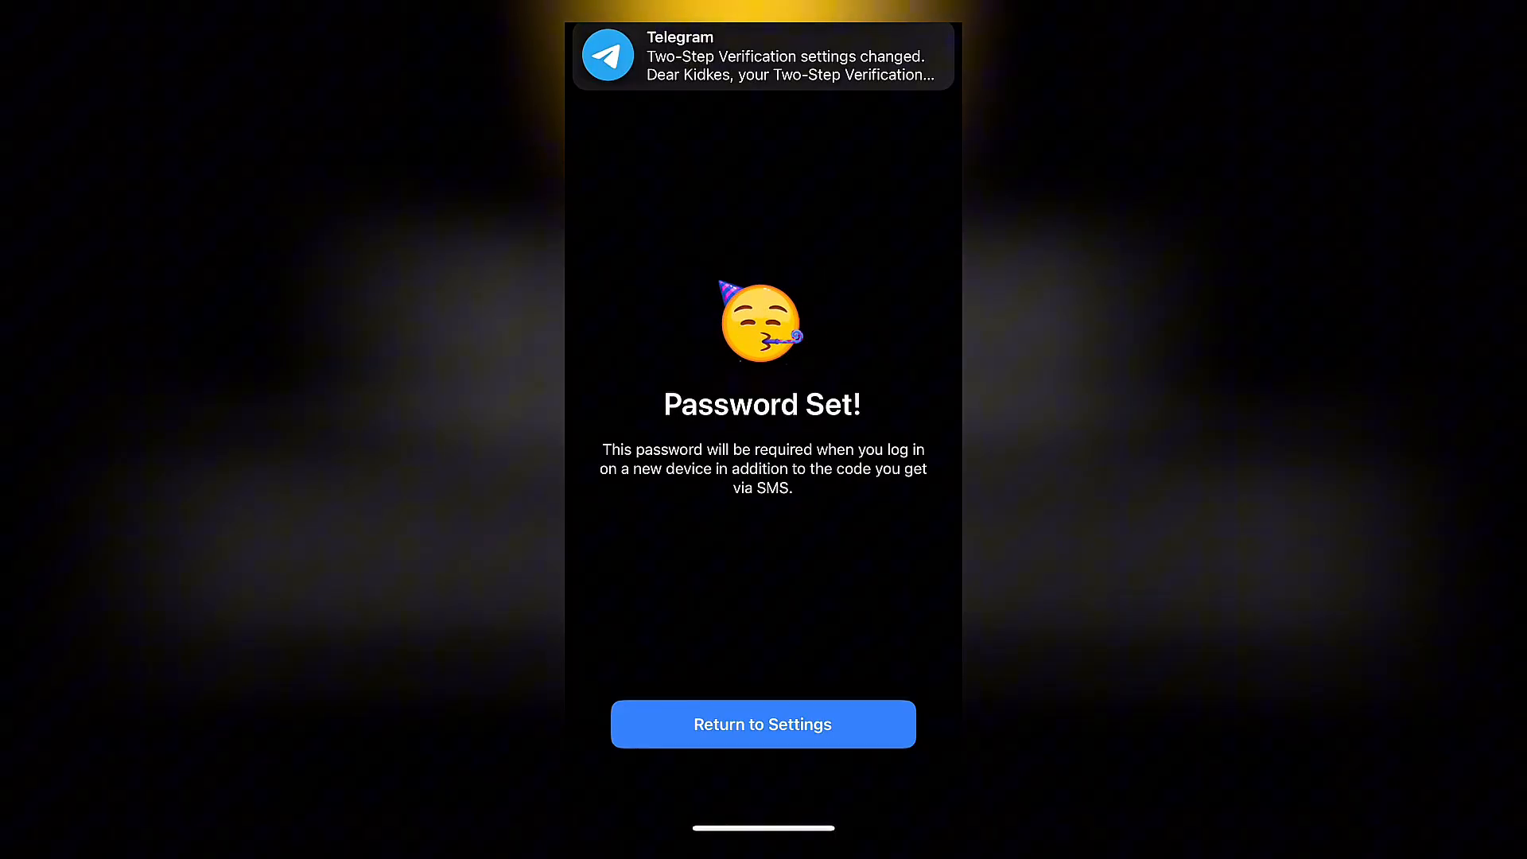
{"action": "left_click", "coordinate": [762, 723]}
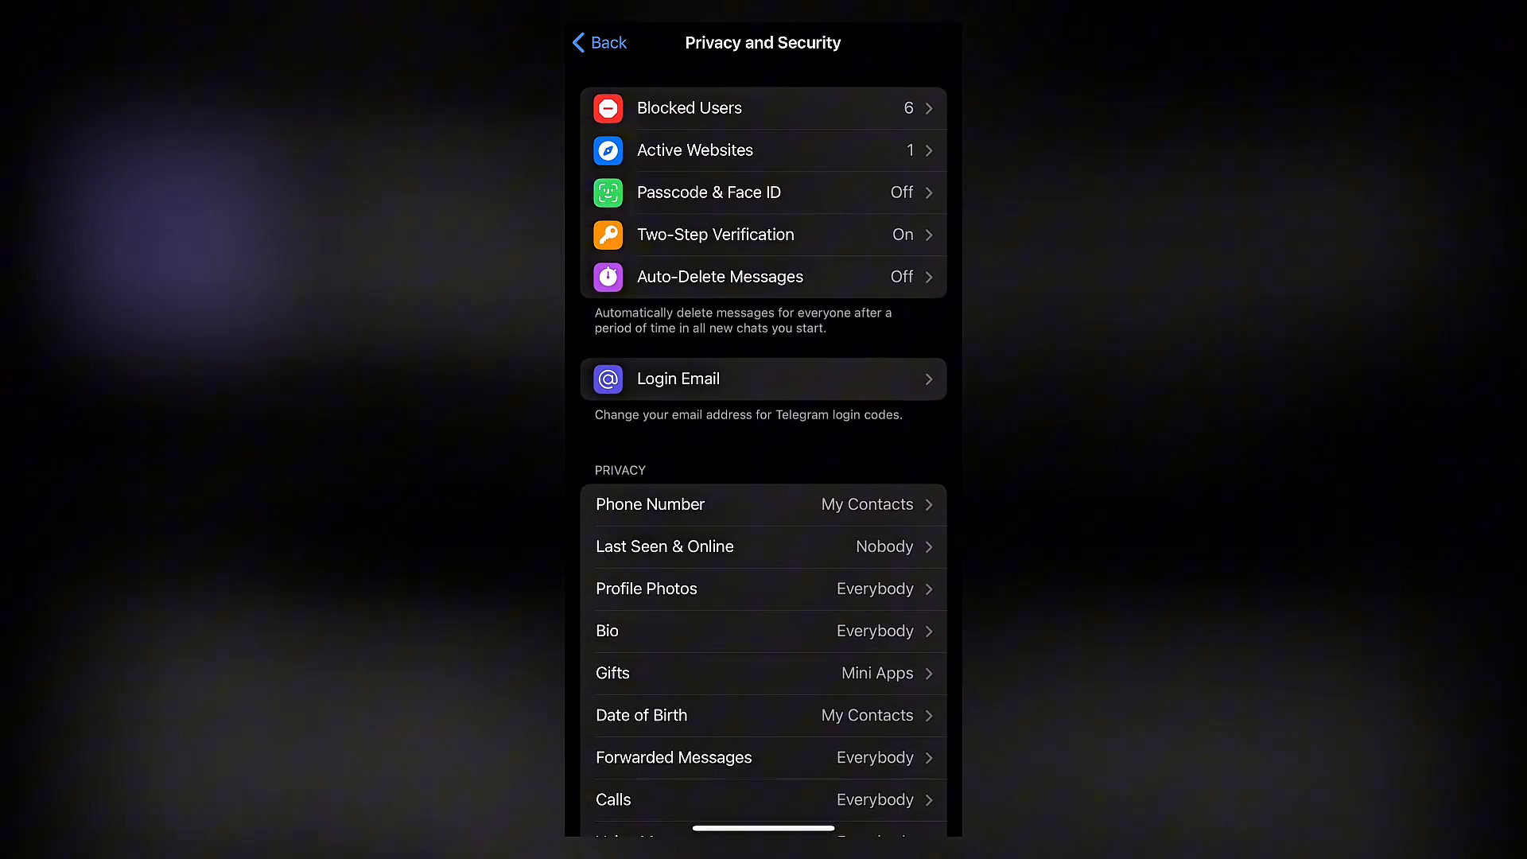
- Leave privacy settings and view the HP 250 G8 desktop session details under Devices
{"action": "left_click", "coordinate": [598, 43]}
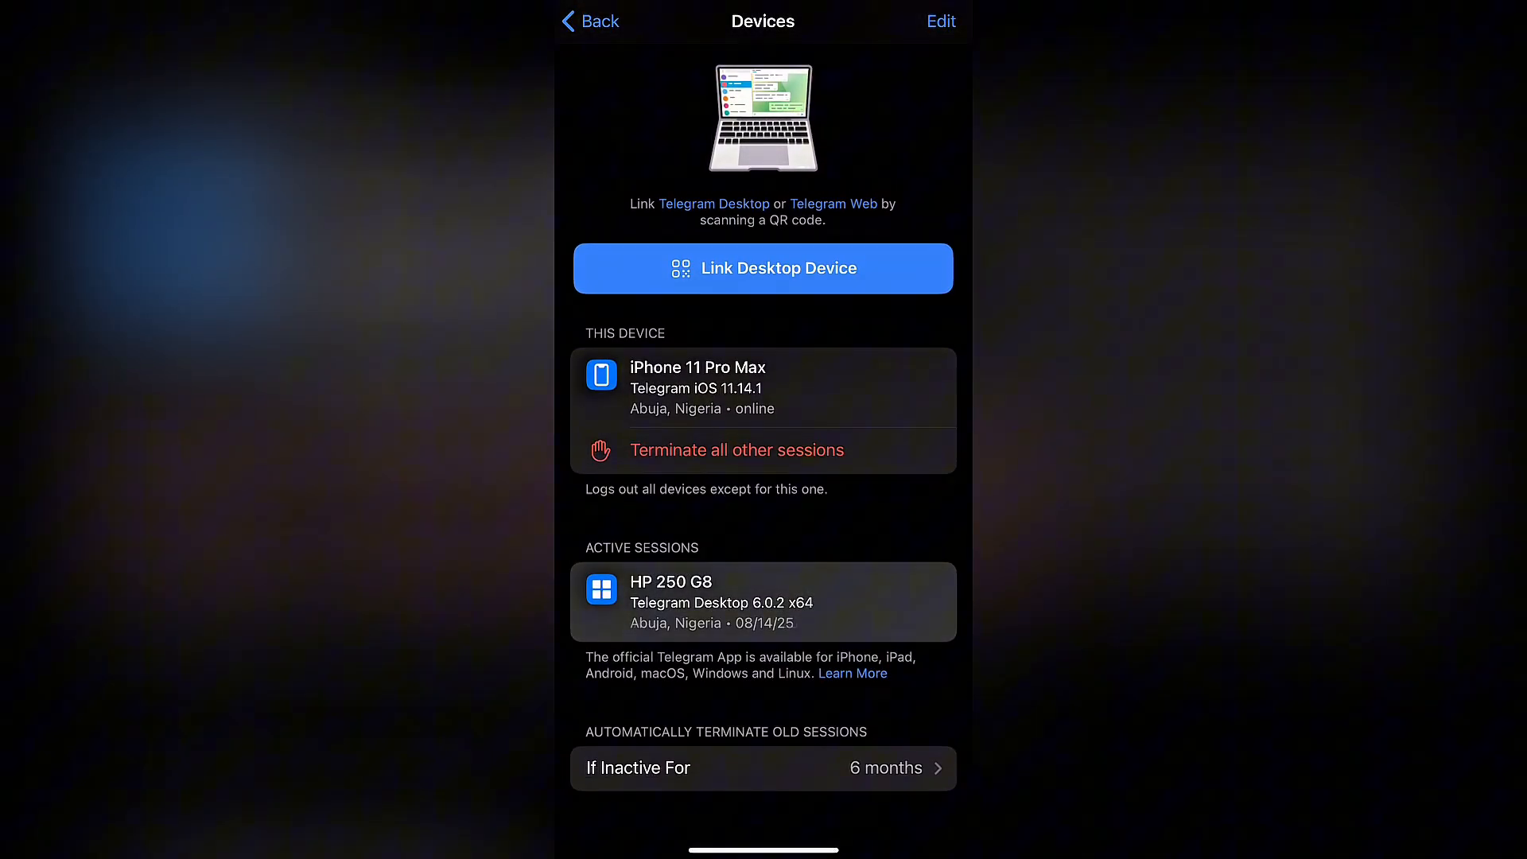
{"action": "left_click", "coordinate": [761, 601]}
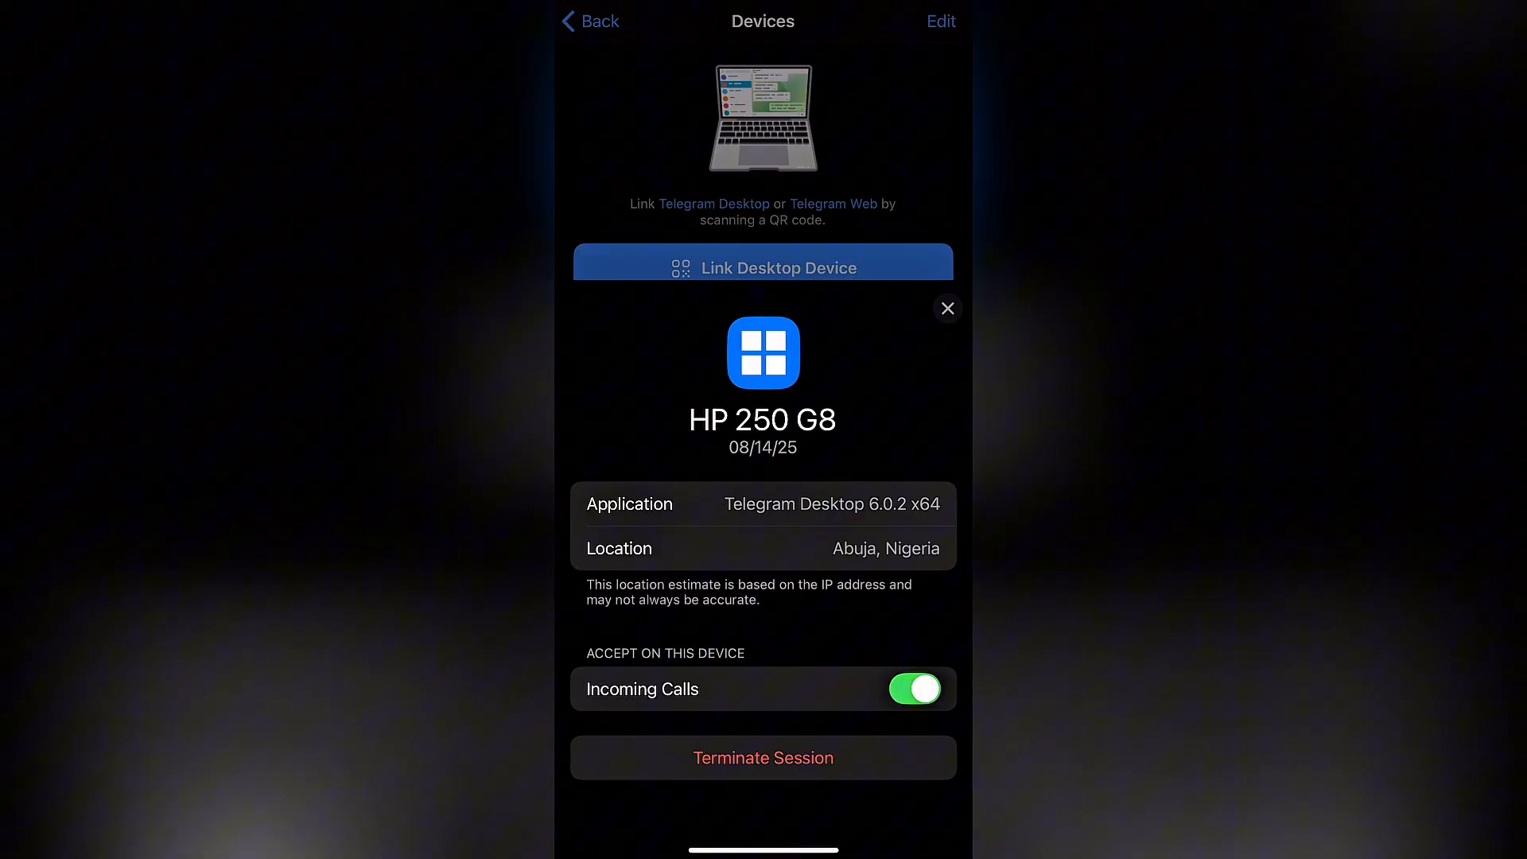
- Keep the HP 250 G8 session by closing its sheet without terminating, and return to Settings
{"action": "left_click", "coordinate": [762, 757]}
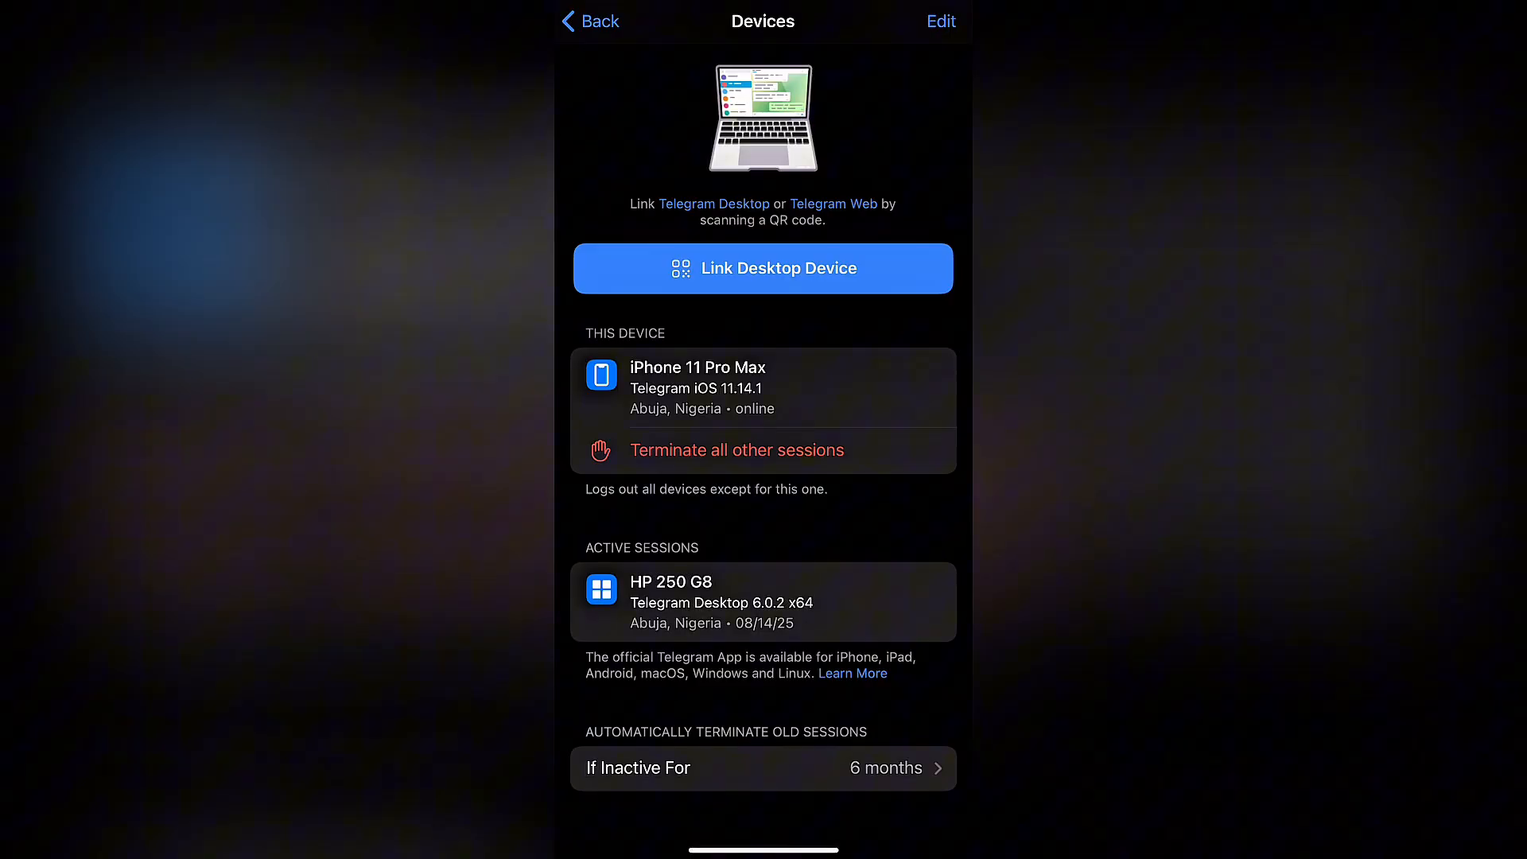
{"action": "left_click", "coordinate": [588, 20]}
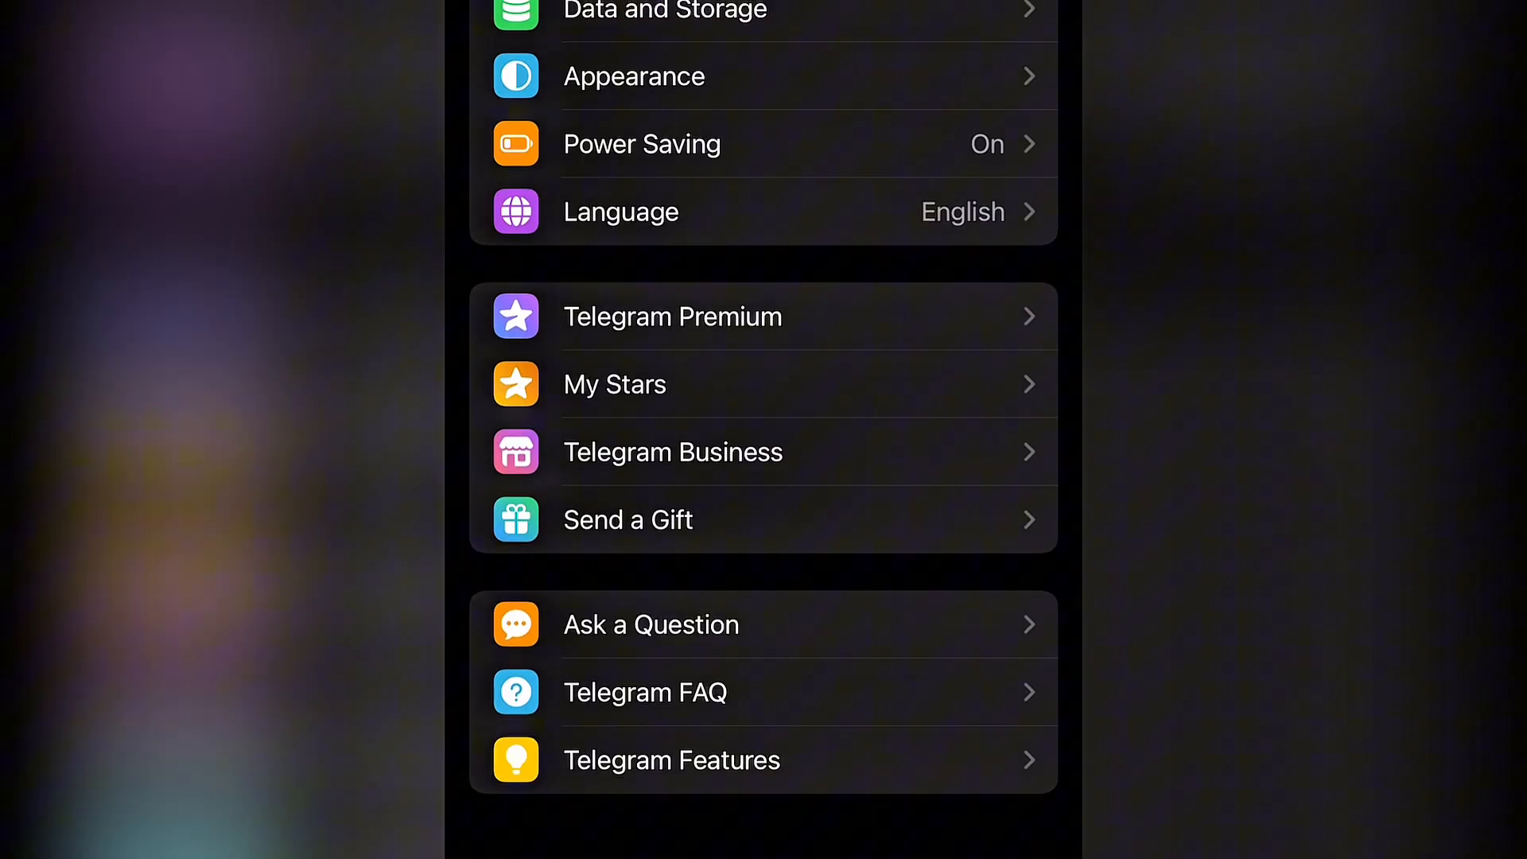
{"action": "scroll", "scroll_direction": "down", "scroll_amount": 3}
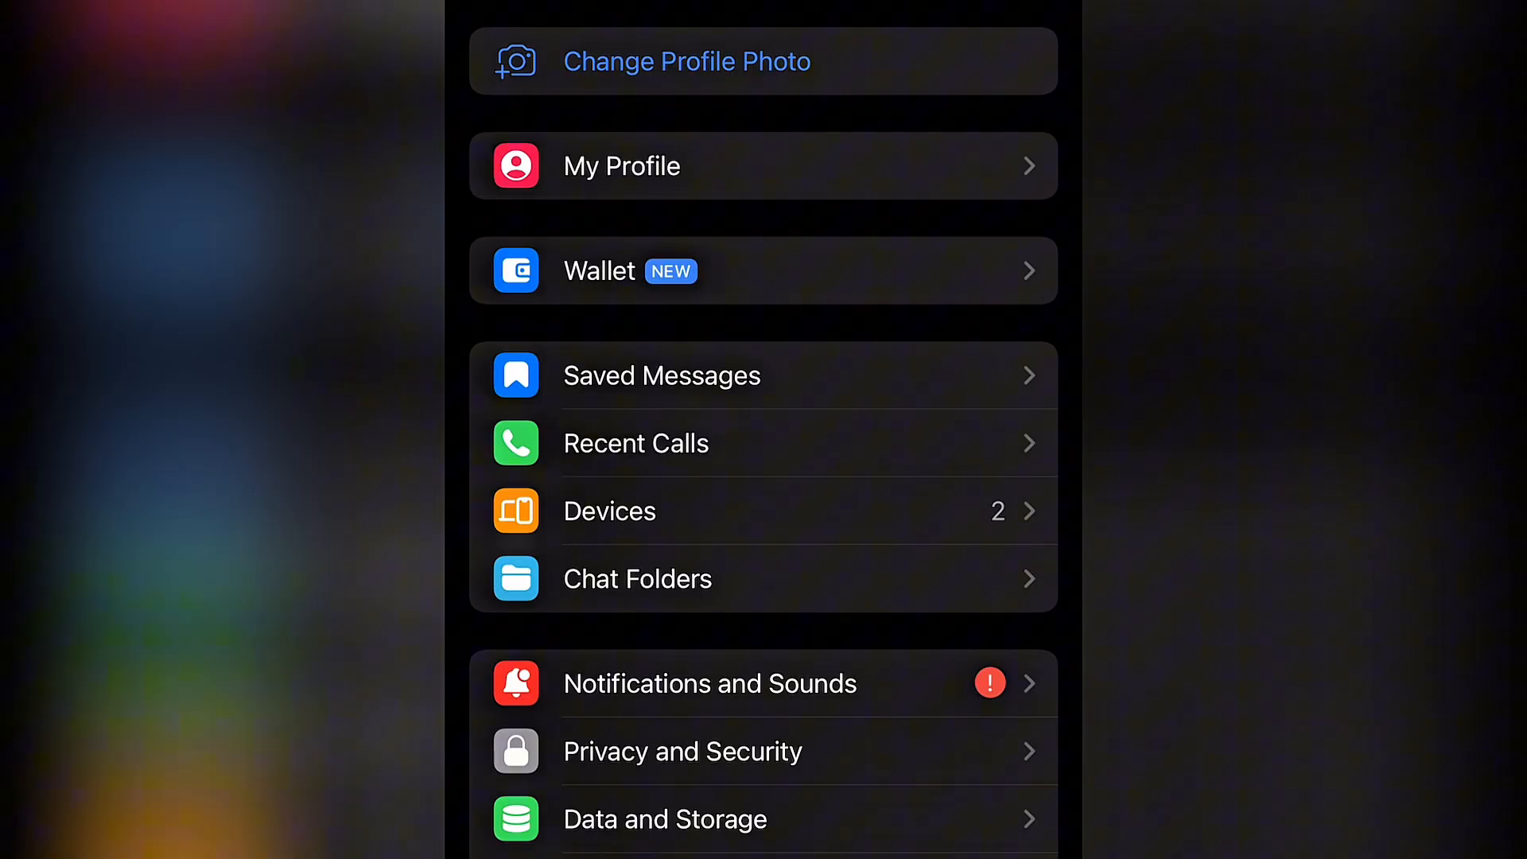
{"action": "scroll", "scroll_direction": "down", "scroll_amount": 3}
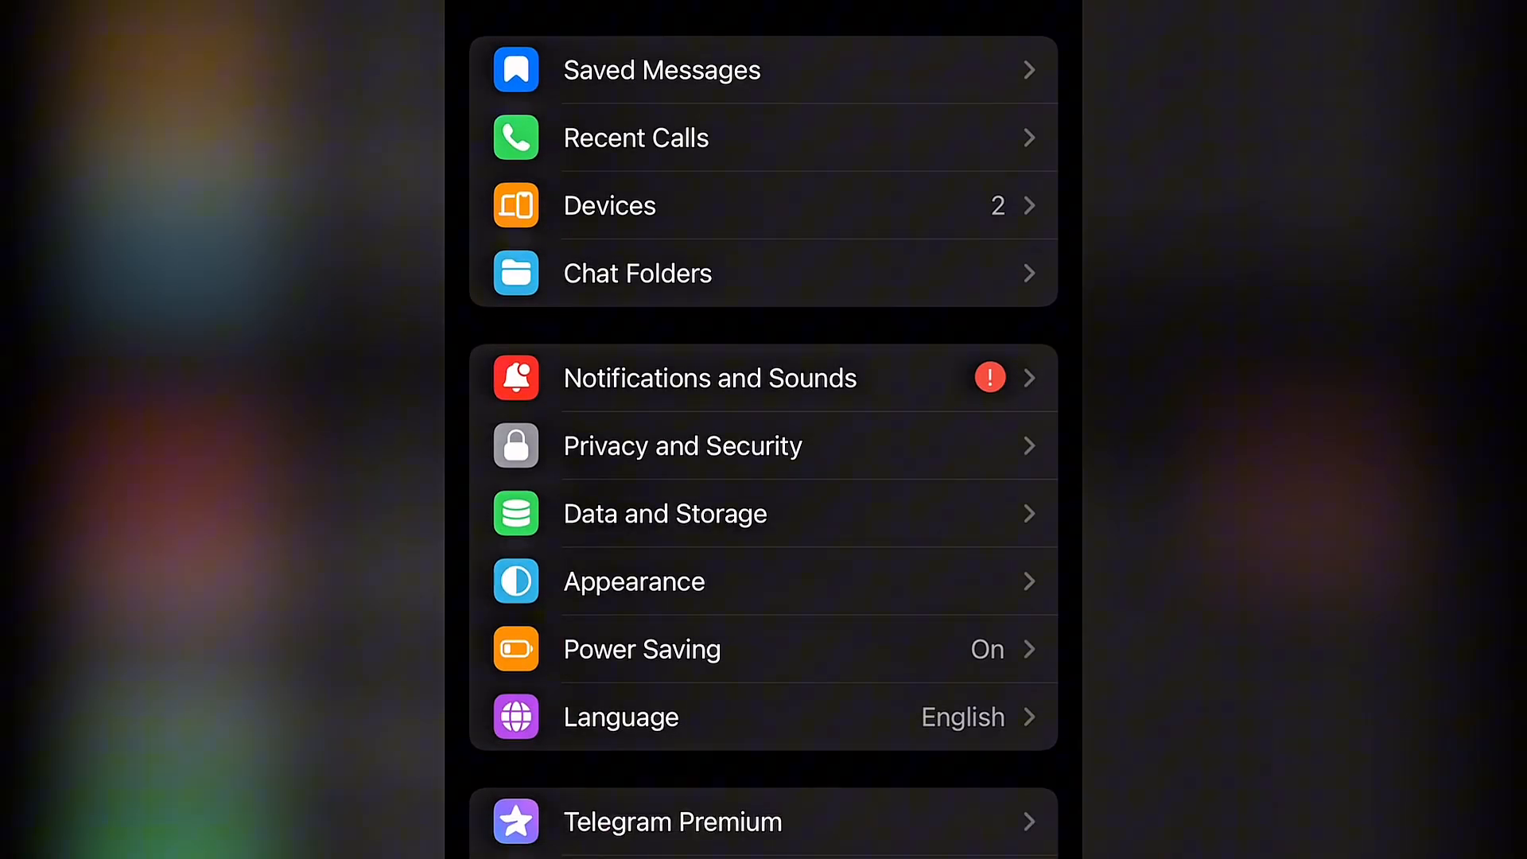
{"action": "scroll", "scroll_direction": "down", "scroll_amount": 3}
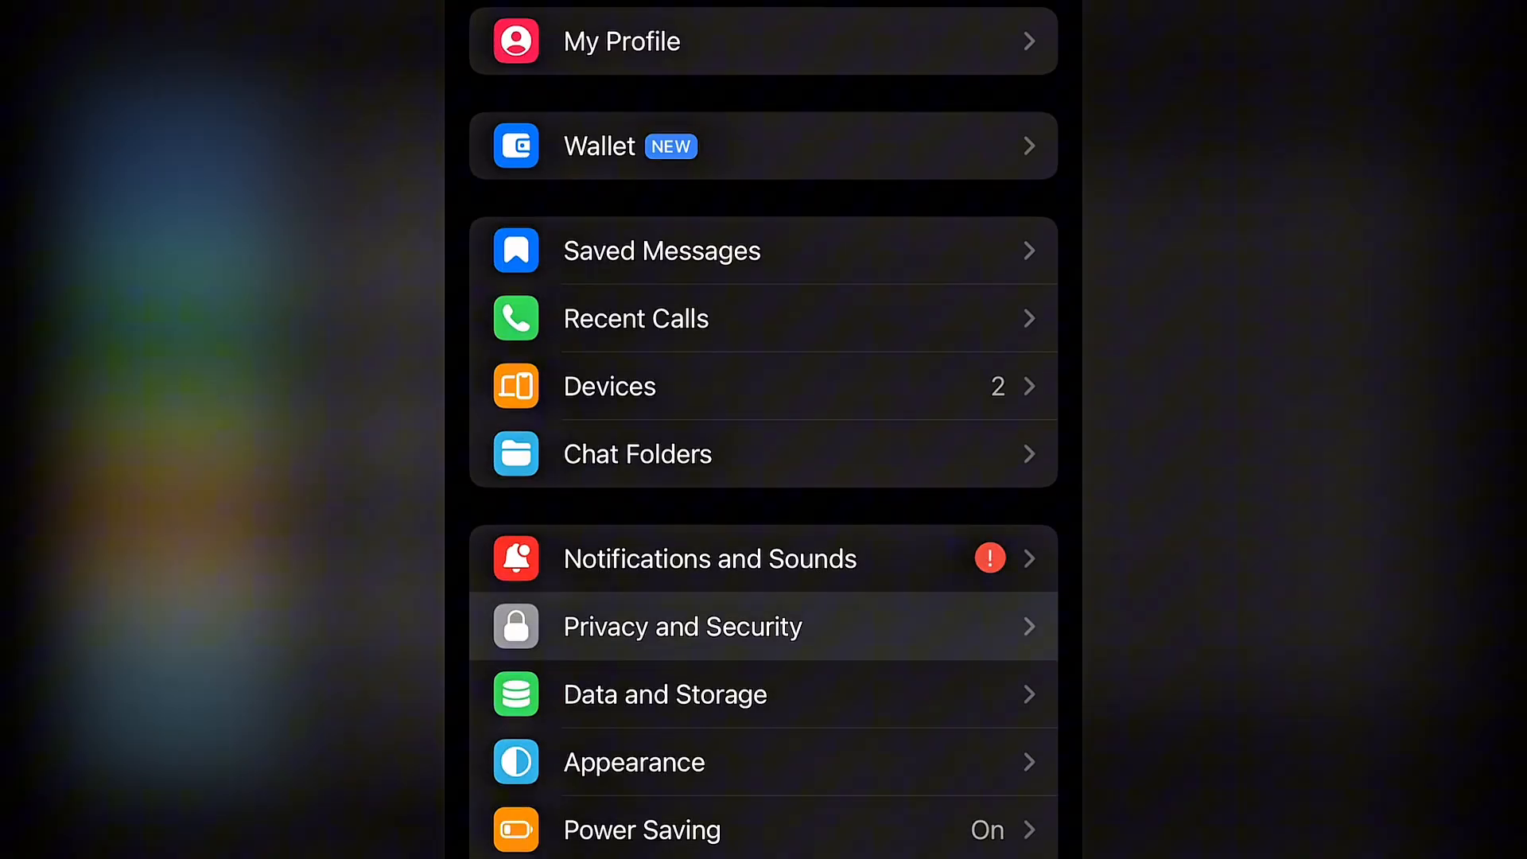
{"action": "scroll", "scroll_direction": "down", "scroll_amount": 3}
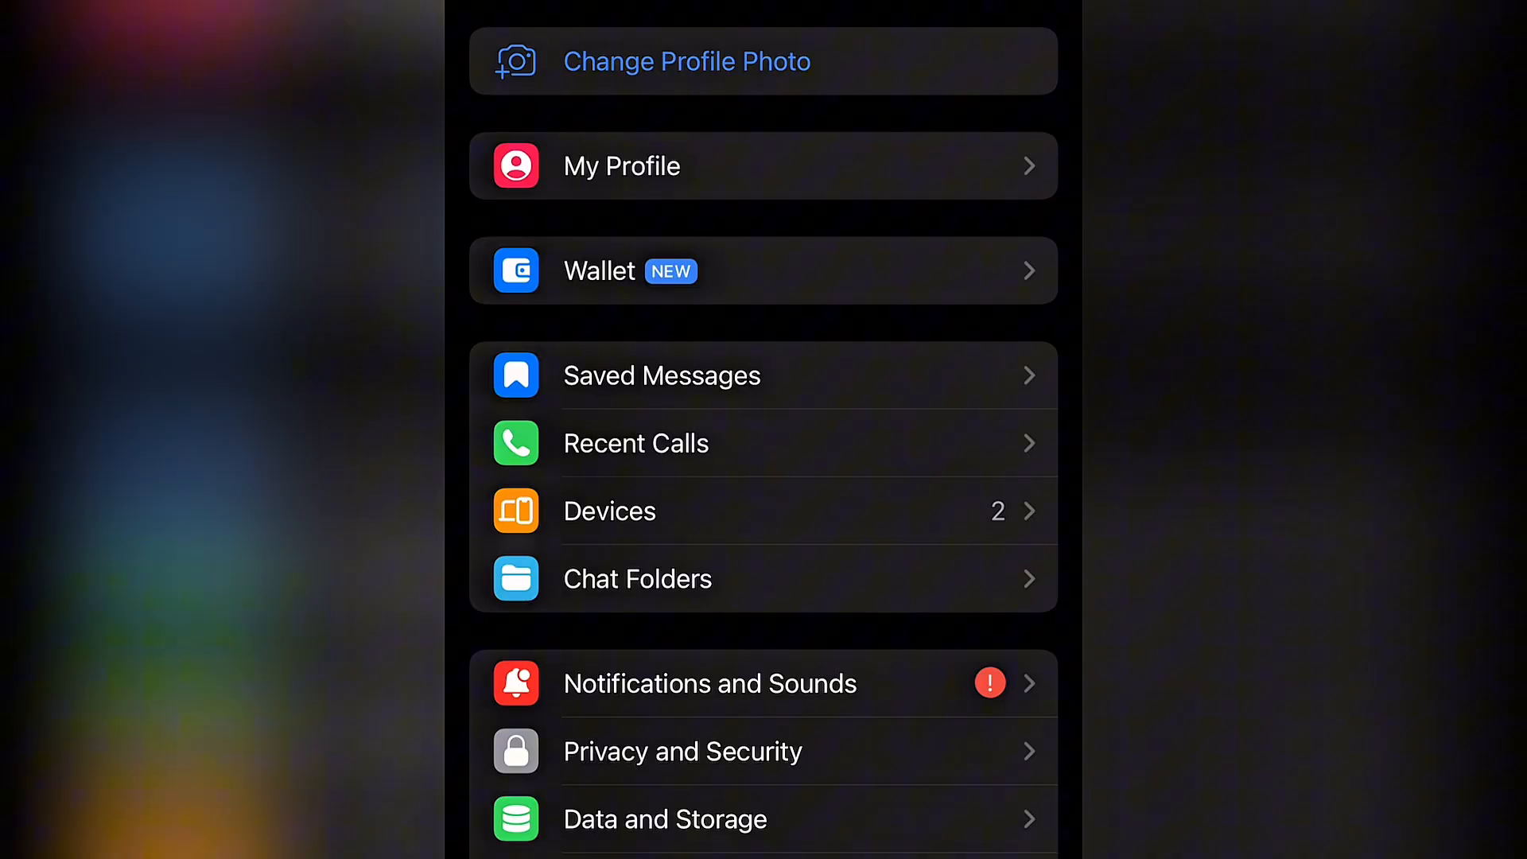
{"action": "scroll", "scroll_direction": "down", "scroll_amount": 3}
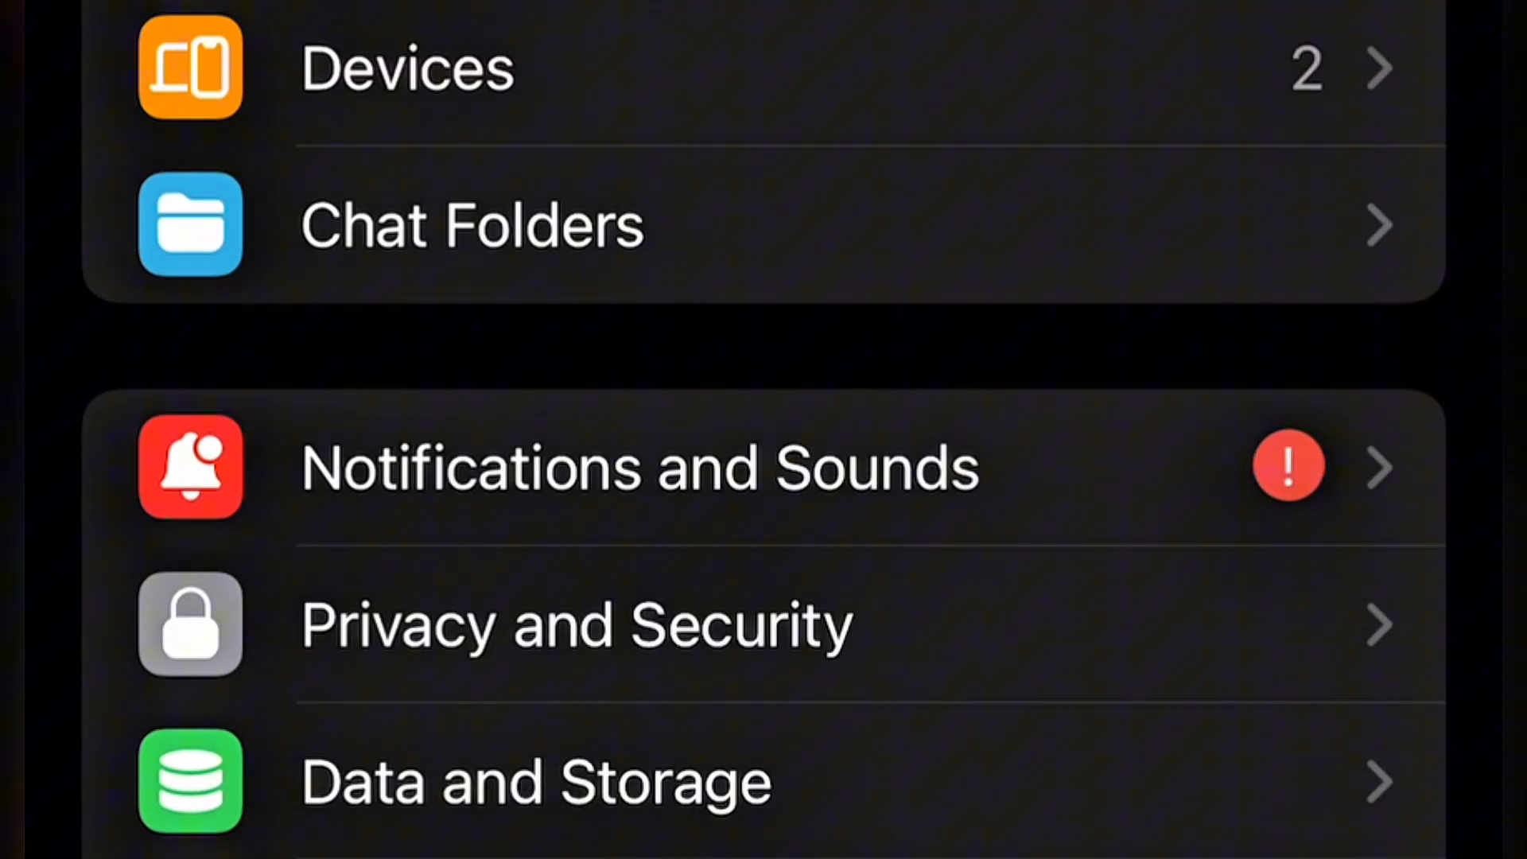
{"action": "scroll", "scroll_direction": "down", "scroll_amount": 3}
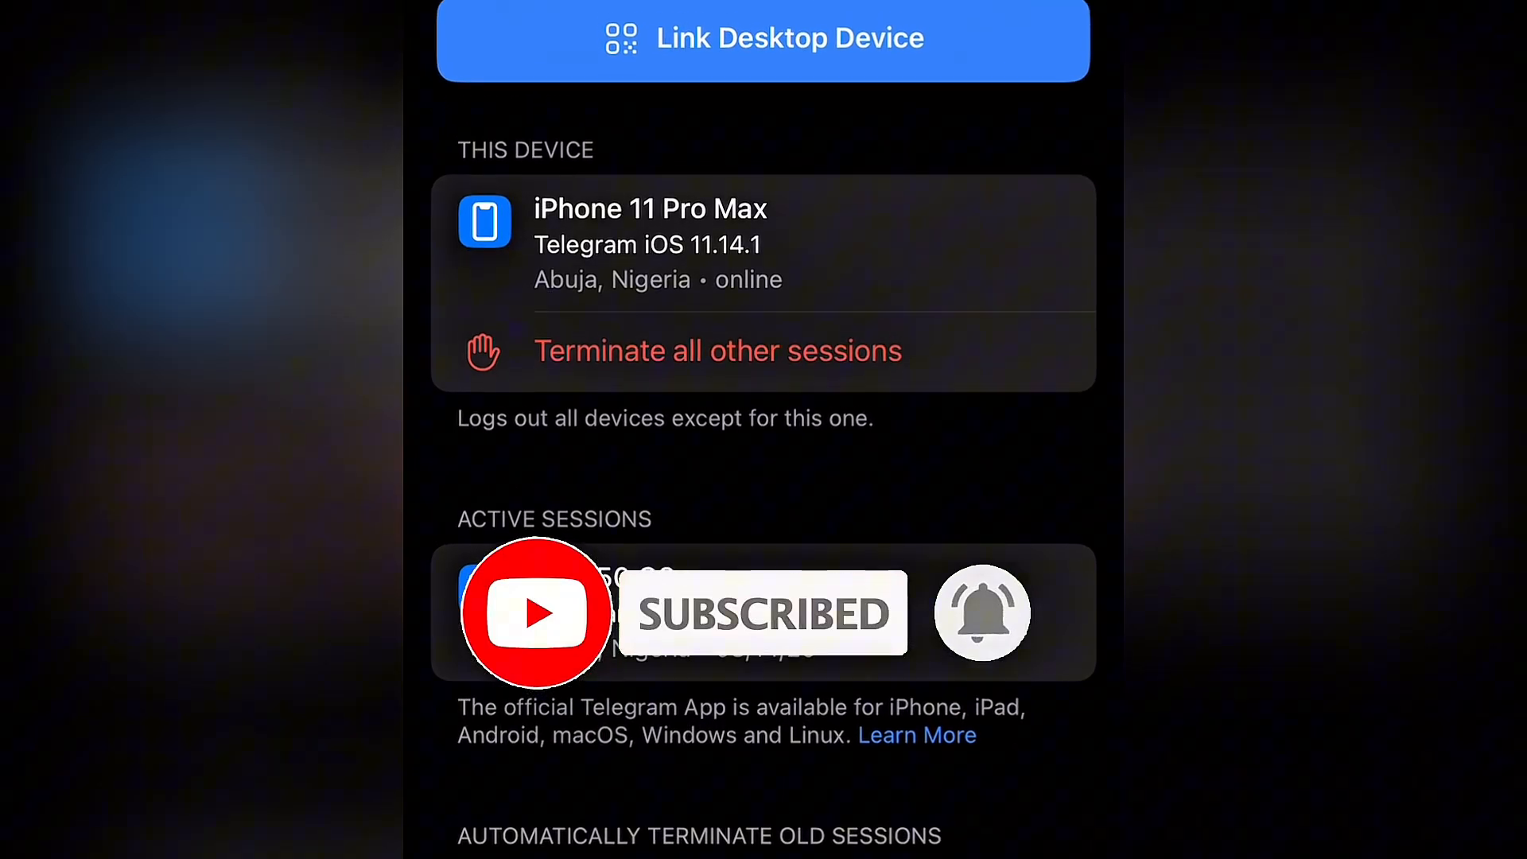
- Scroll the Active Sessions list confirming only this iPhone and the HP 250 G8 session
{"action": "scroll", "scroll_direction": "down", "scroll_amount": 3}
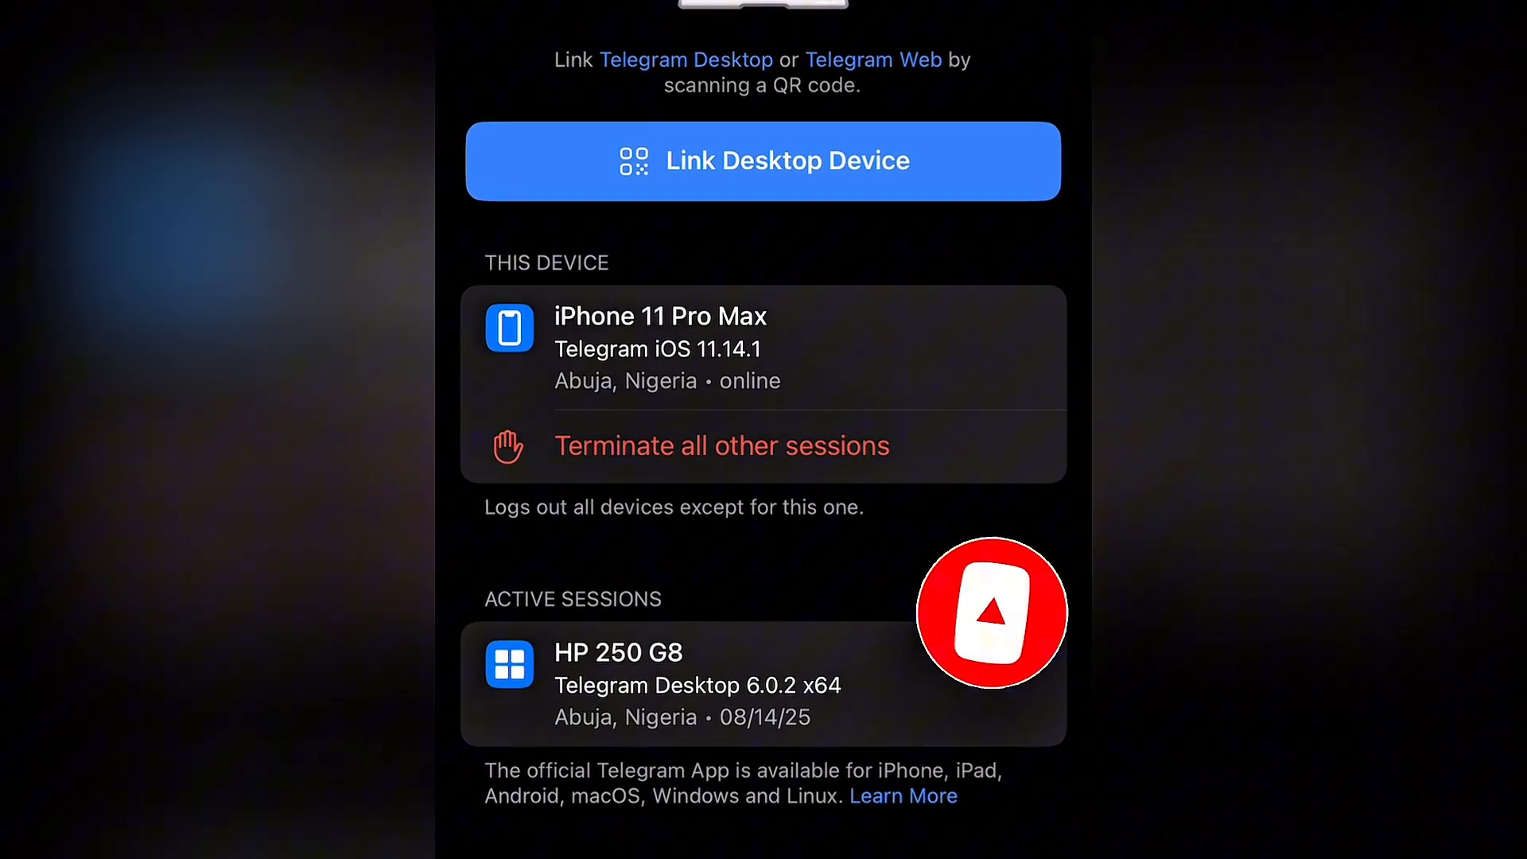
{"action": "scroll", "scroll_direction": "down", "scroll_amount": 3}
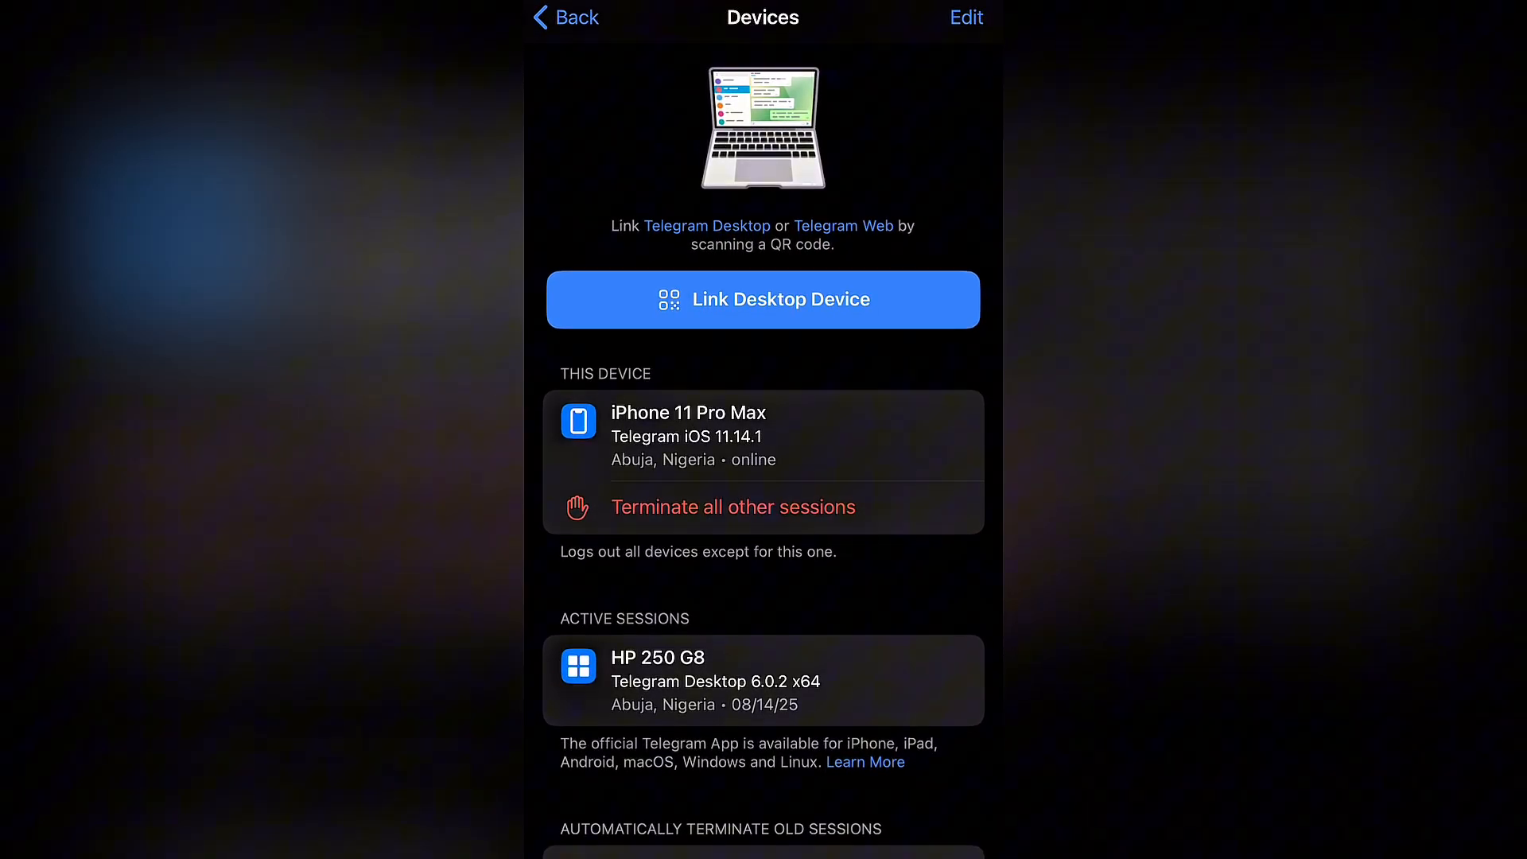
{"action": "scroll", "scroll_direction": "down", "scroll_amount": 3}
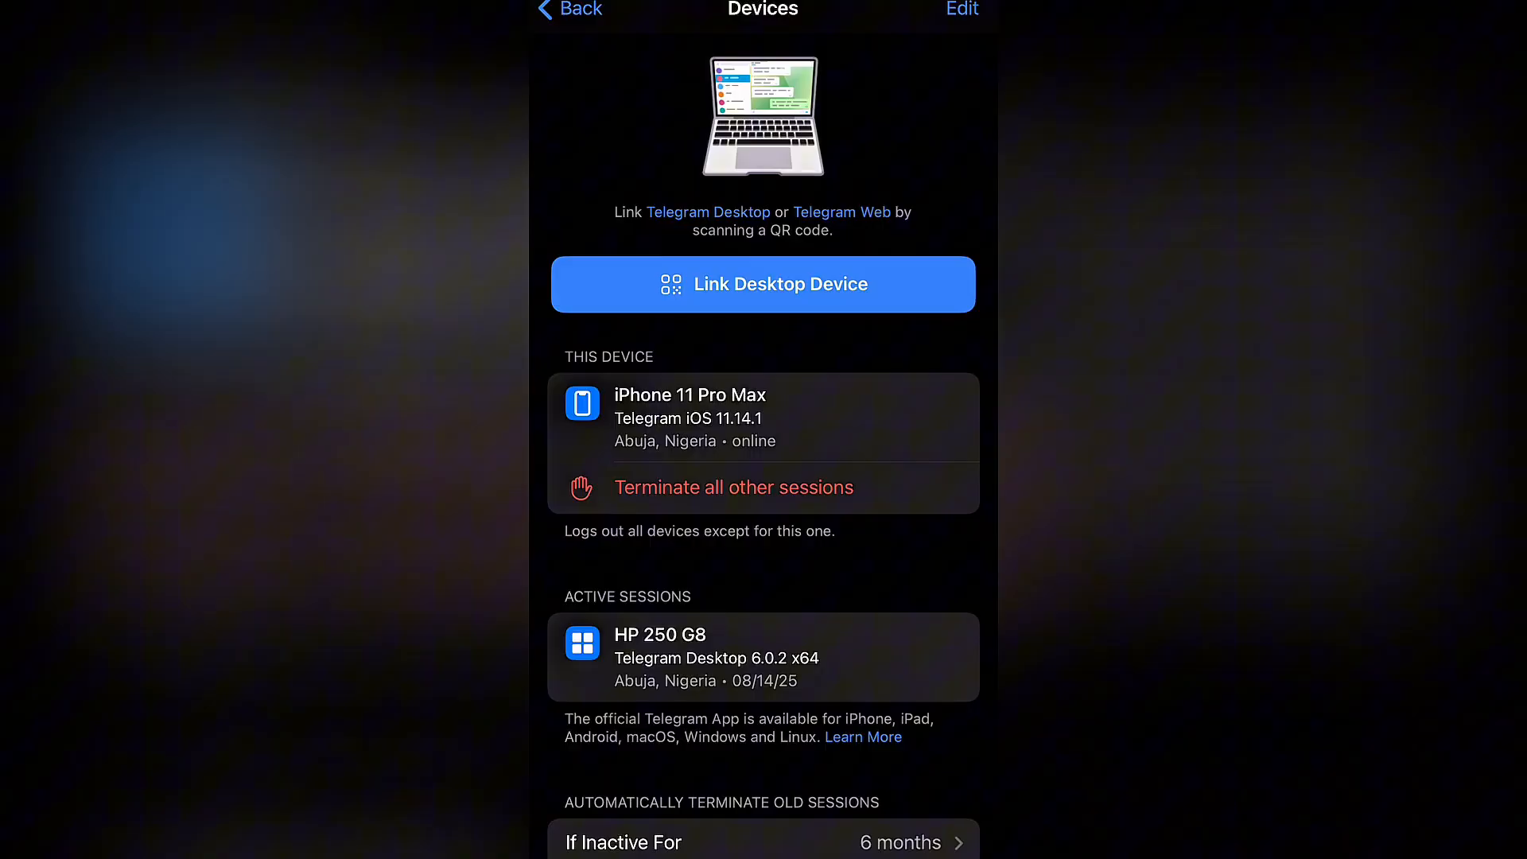